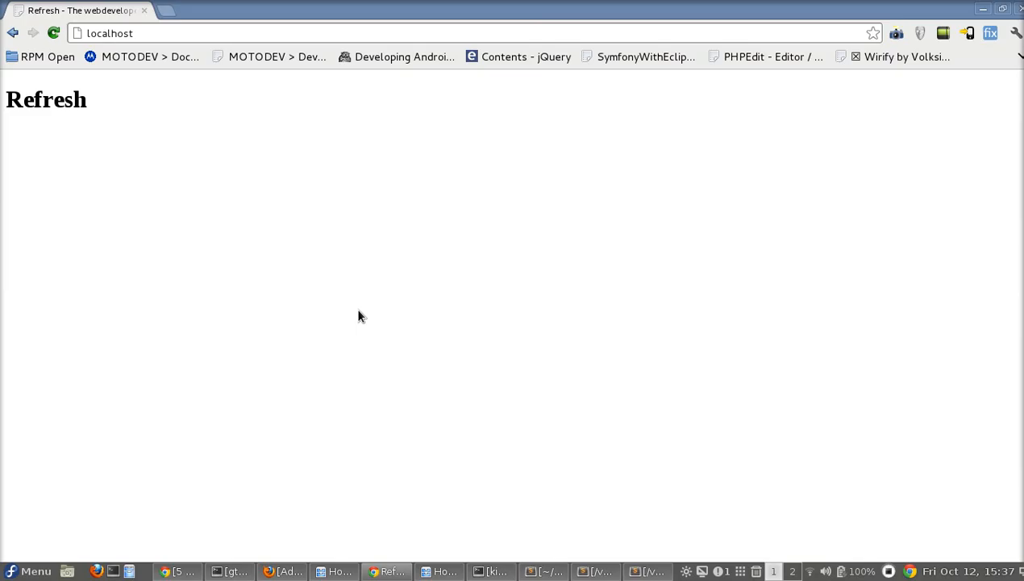
{"action": "mouse_move", "coordinate": [369, 320]}
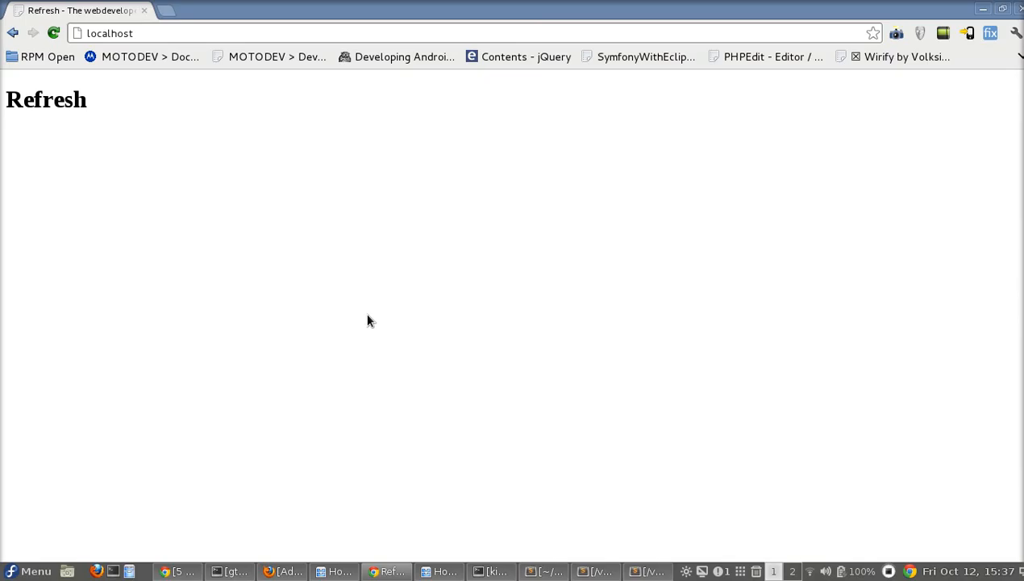
{"action": "mouse_move", "coordinate": [524, 473]}
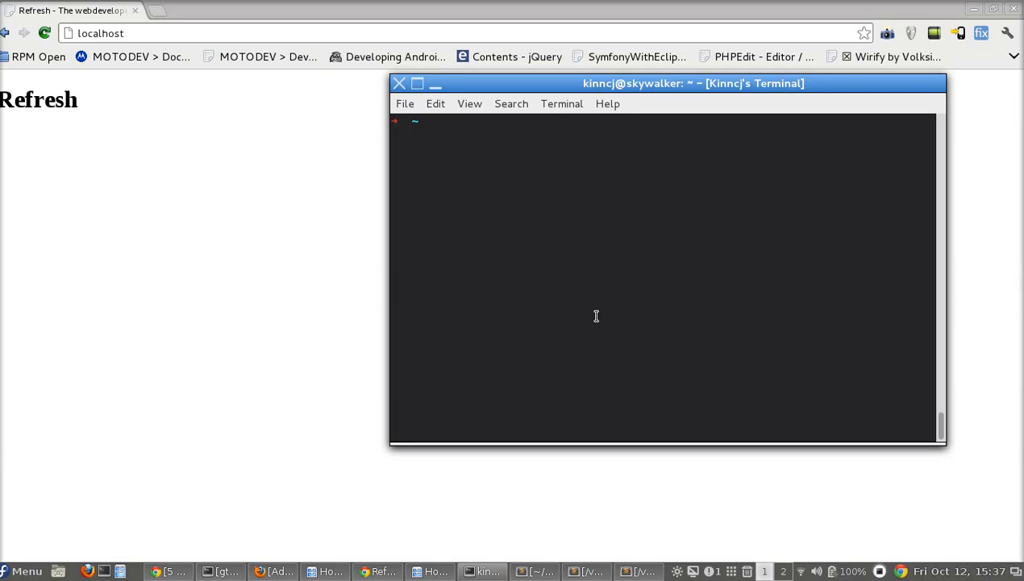
- Run refresh -h to show its usage and options, then launch Sublime Text in the background
{"action": "type", "text": "refresh -h"}
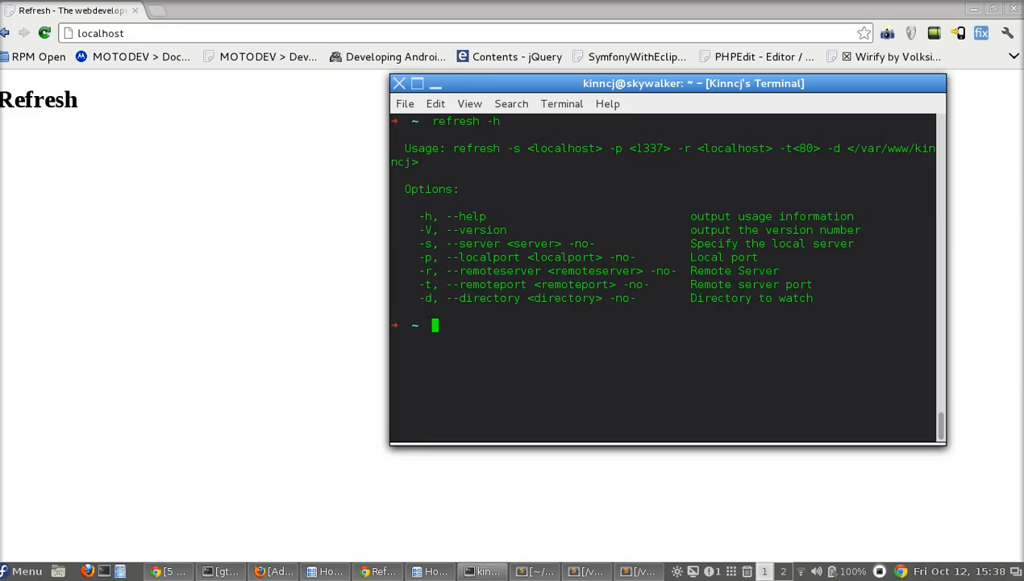
{"action": "mouse_move", "coordinate": [679, 302]}
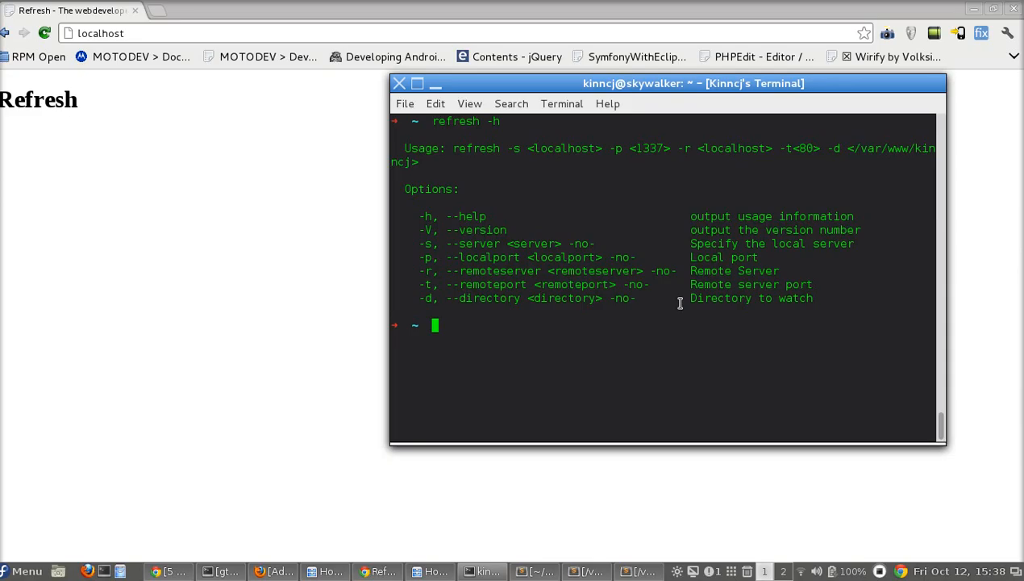
{"action": "type", "text": "nohup sublimetext ./ &"}
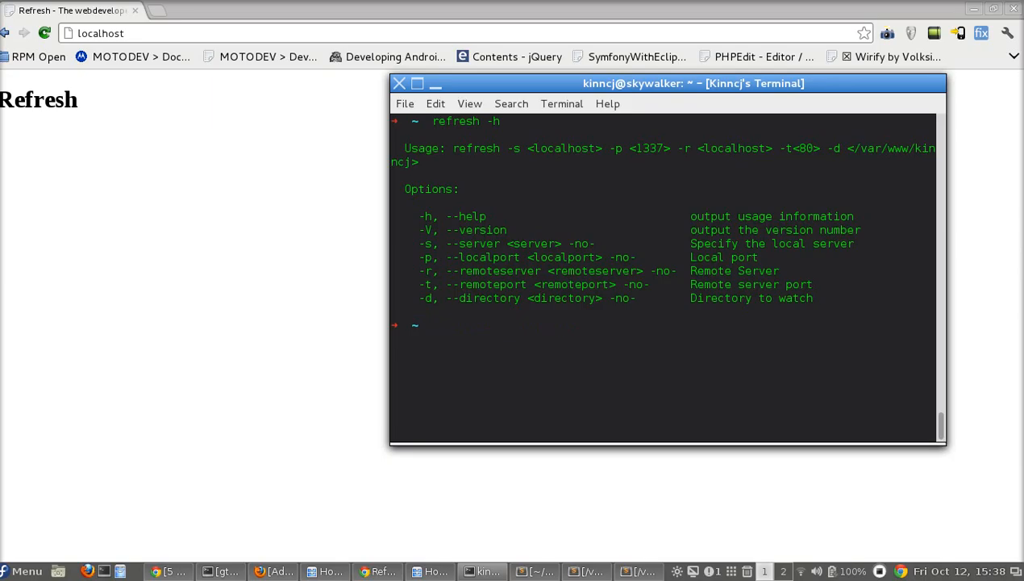
- Launch refresh on 127.0.0.1:1337 with remote localhost:80, watching /var/www/html
{"action": "key", "text": "ctrl+r"}
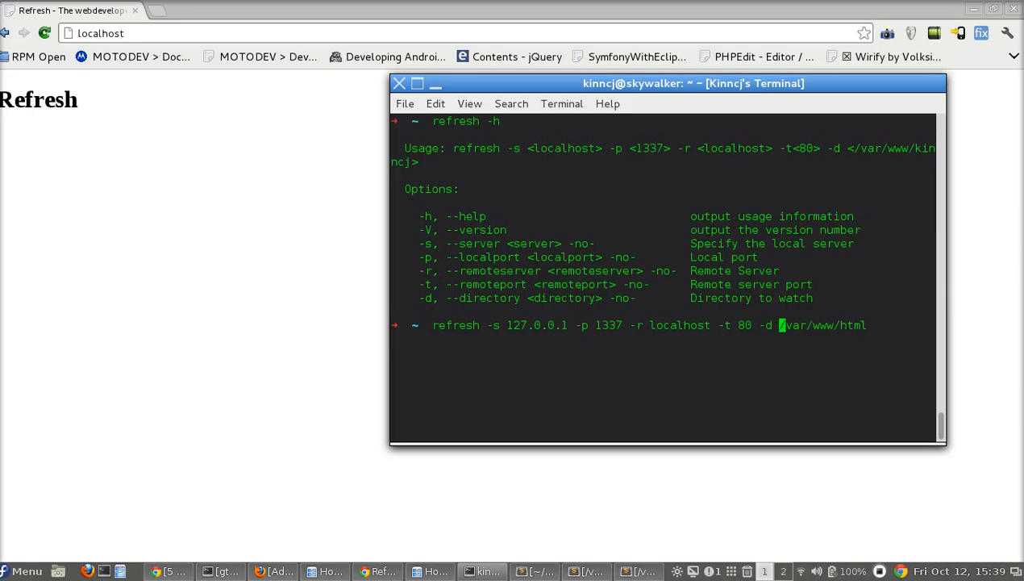
{"action": "key", "text": "End"}
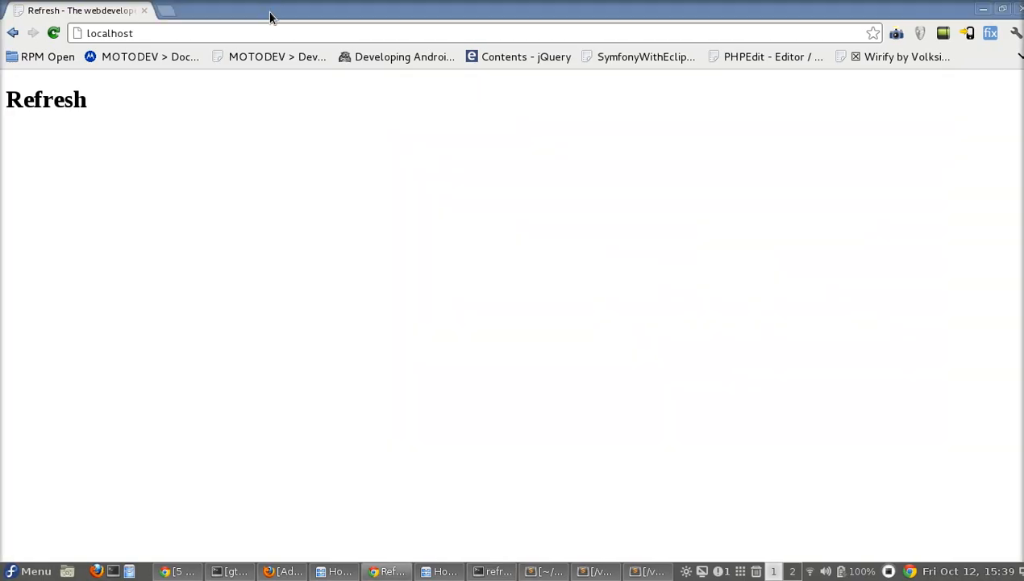
- Point Chrome at localhost:1337 and open index.php in Sublime Text beside it
{"action": "left_click", "coordinate": [258, 33]}
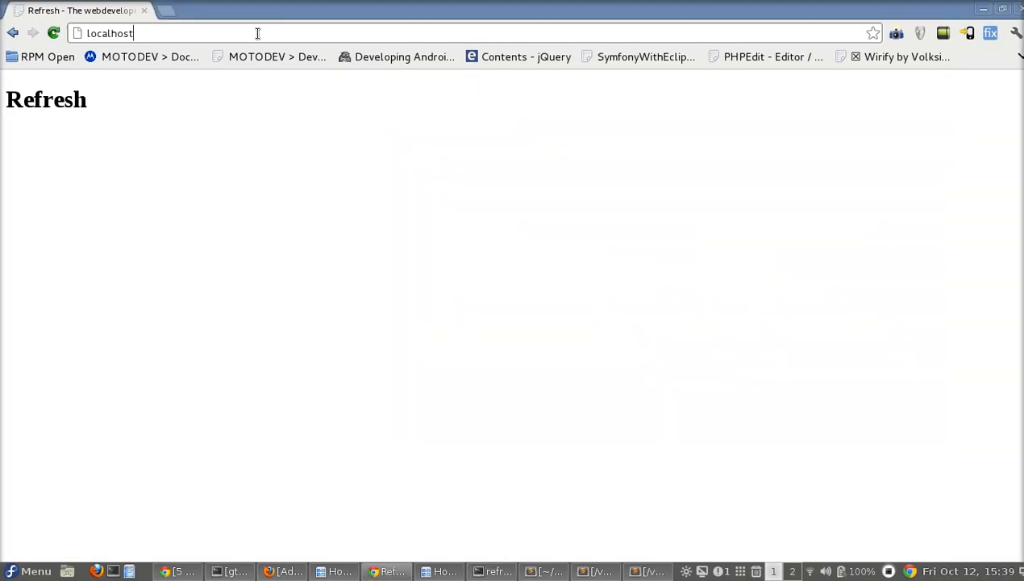
{"action": "type", "text": ":177"}
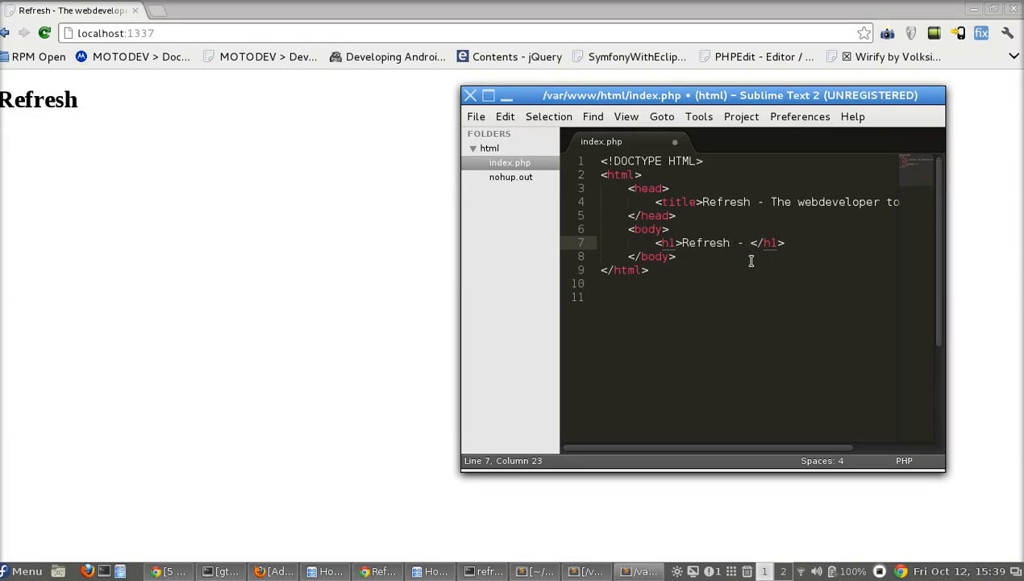
- Change the index.php h1 to 'Refresh - Our tool' and save it
{"action": "type", "text": "Our tool"}
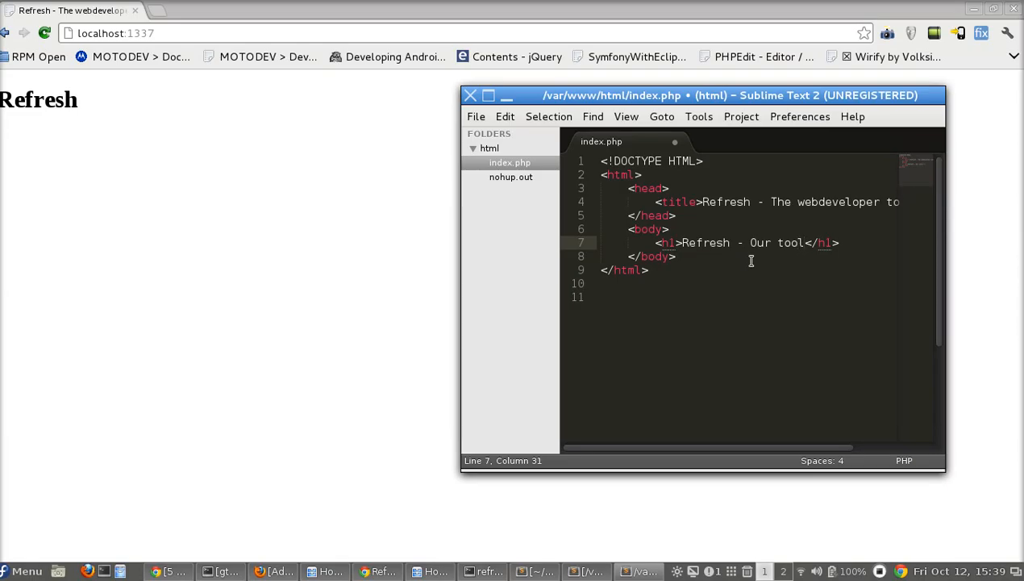
{"action": "key", "text": "ctrl+s"}
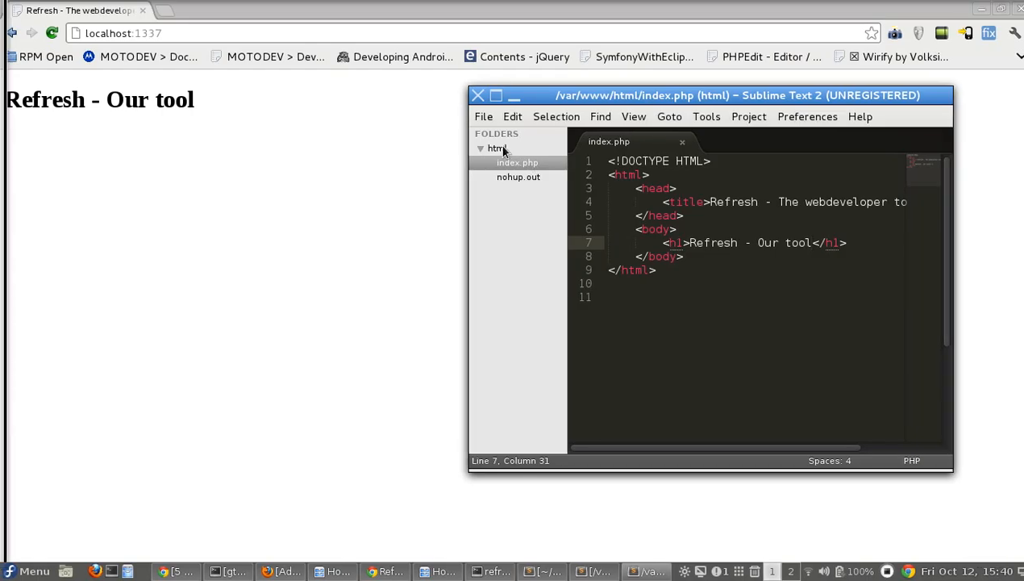
- Add a 'class' folder under html and start a new file there with an empty User class
{"action": "right_click", "coordinate": [498, 148]}
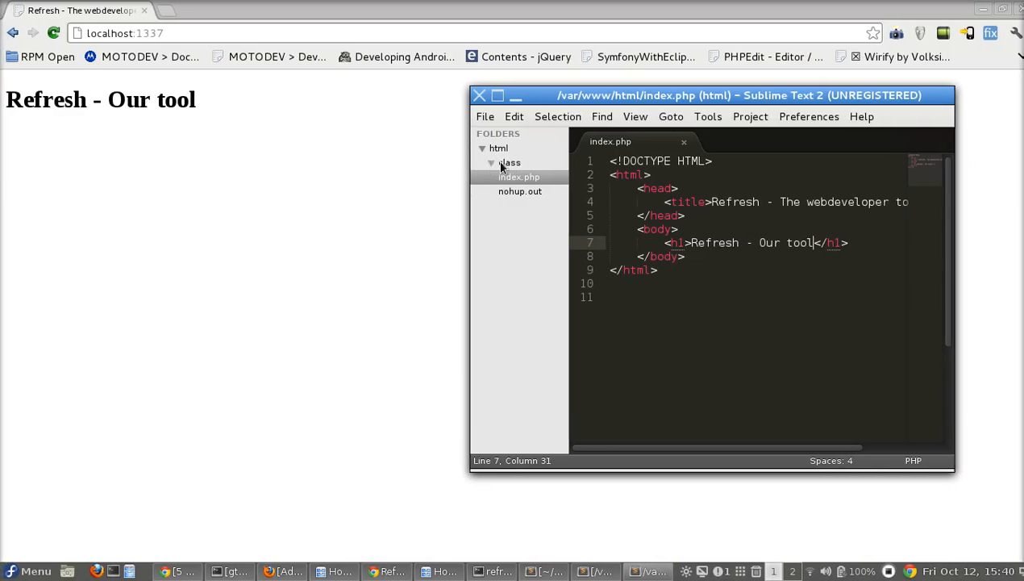
{"action": "right_click", "coordinate": [507, 162]}
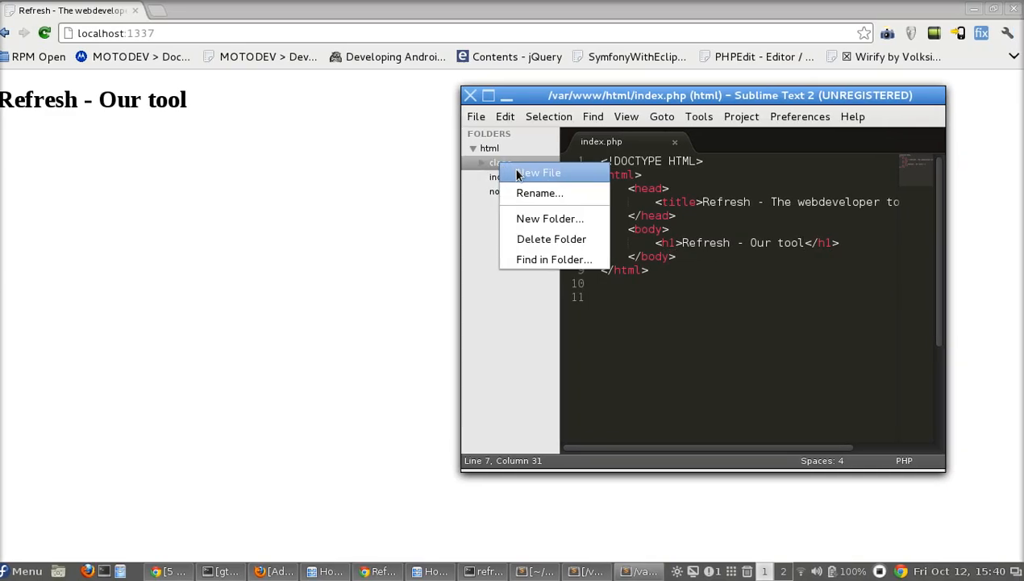
{"action": "left_click", "coordinate": [539, 173]}
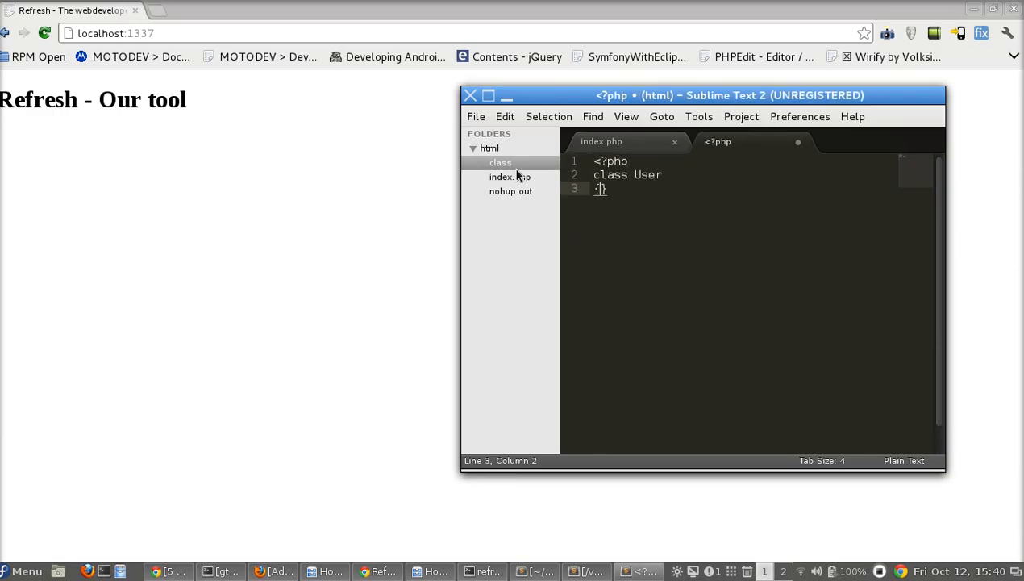
- Declare private $name and $email properties in the User class
{"action": "type", "text": "private"}
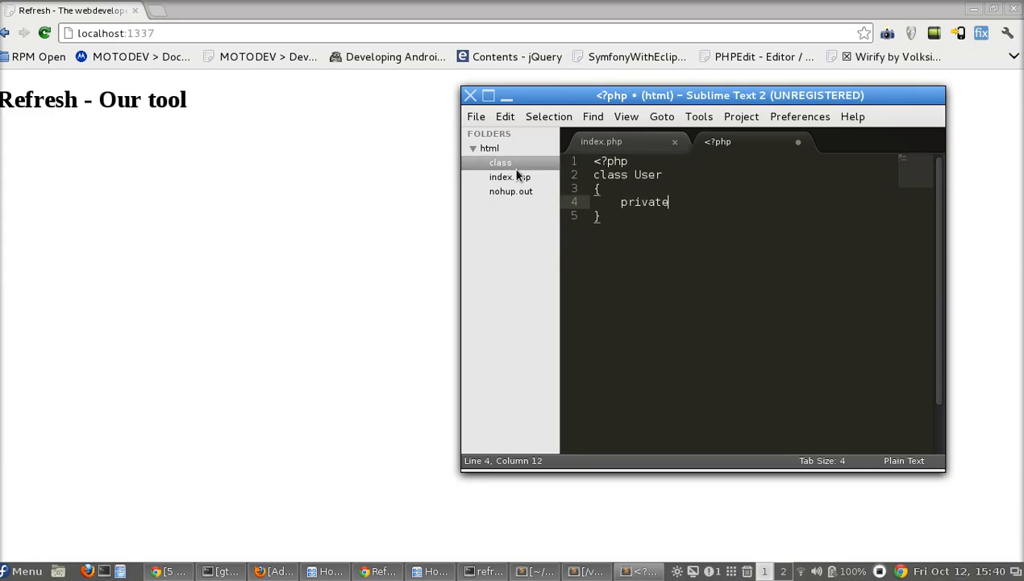
{"action": "type", "text": "$name"}
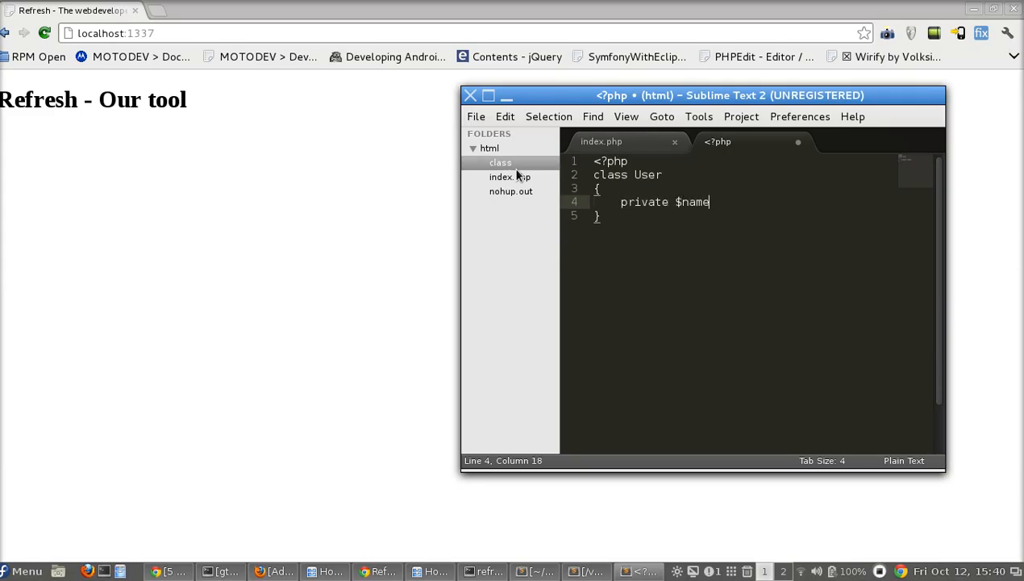
{"action": "type", "text": ";"}
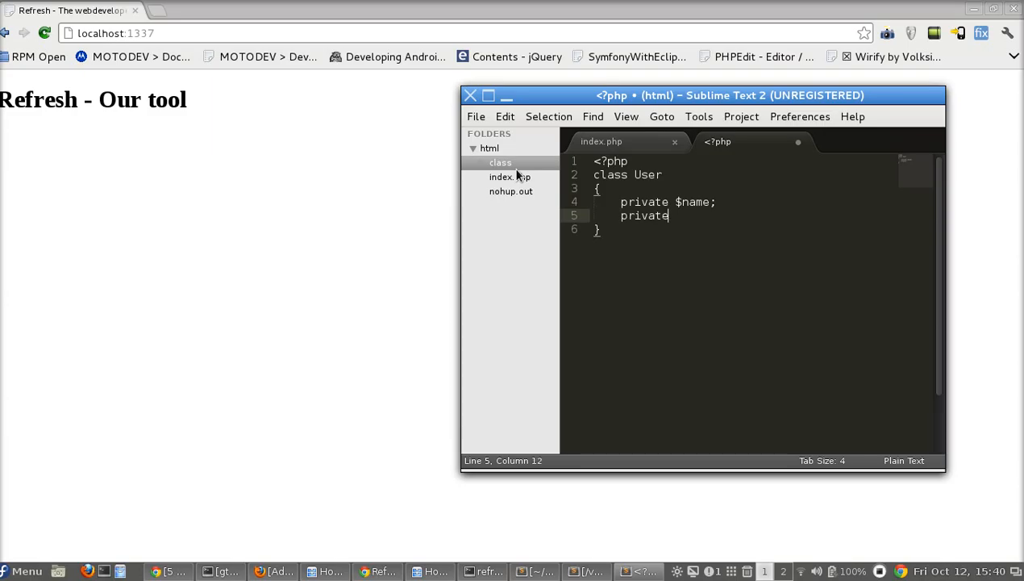
{"action": "type", "text": "$email;"}
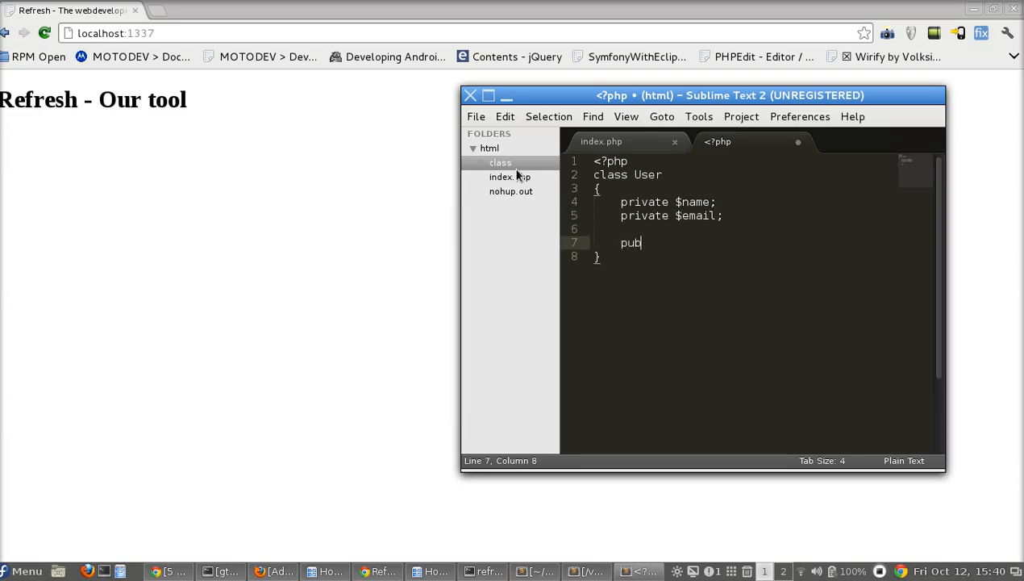
- Write setName($name) storing filter_var($name, FILTER_SANITIZE_STRING) and returning $this
{"action": "type", "text": "lic function s"}
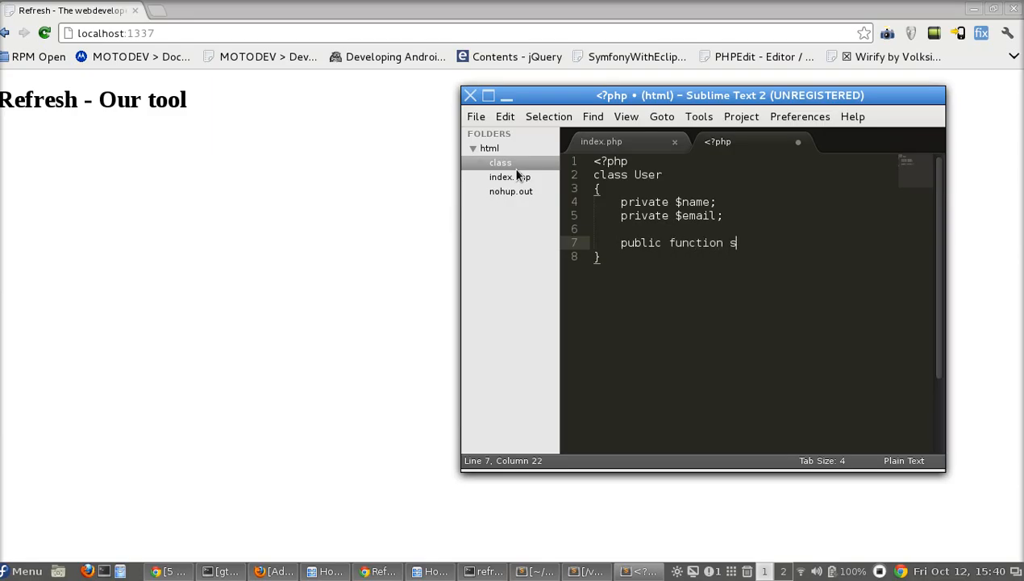
{"action": "type", "text": "etName($"}
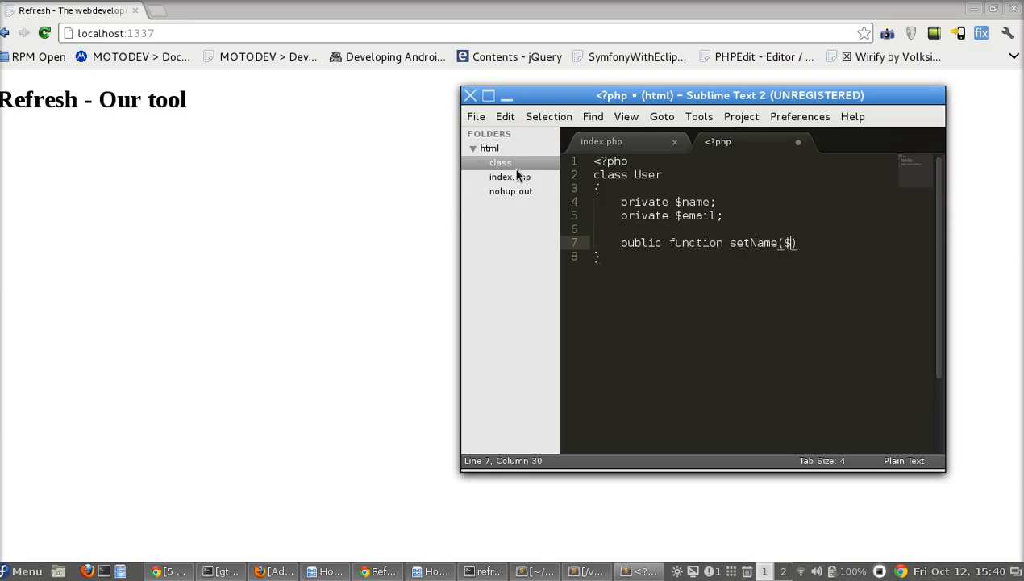
{"action": "type", "text": "mnam"}
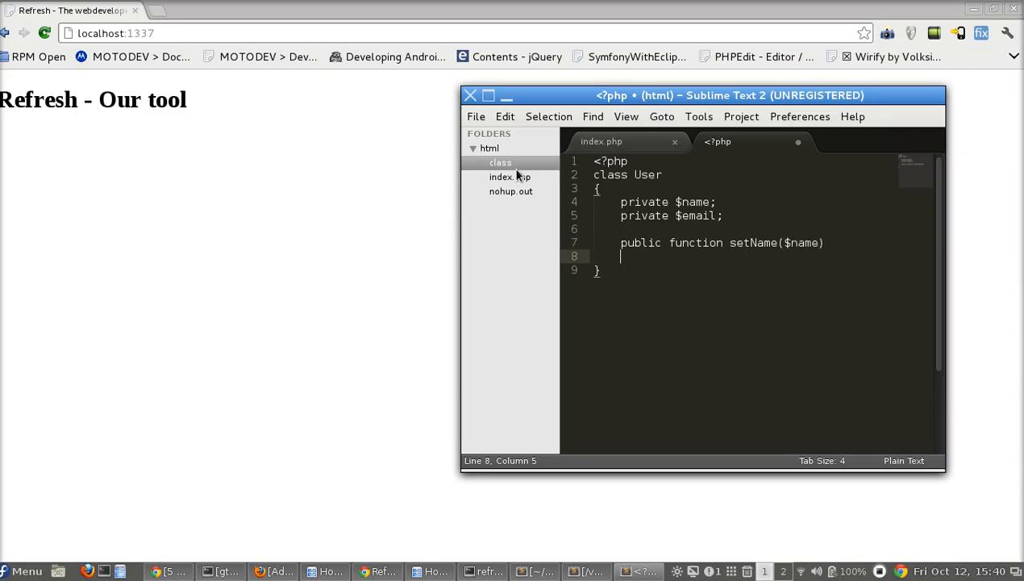
{"action": "type", "text": "{"}
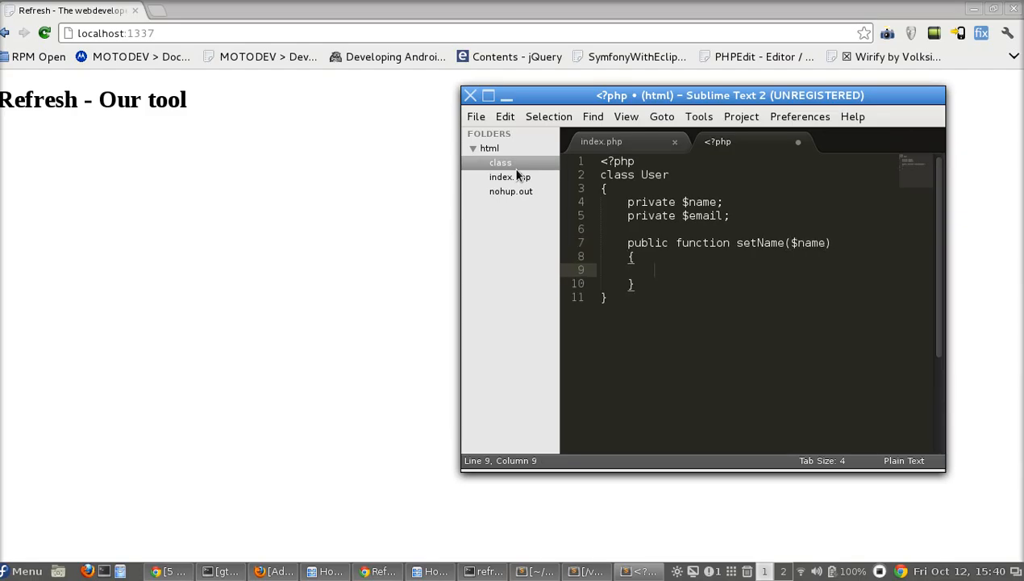
{"action": "type", "text": "$this->"}
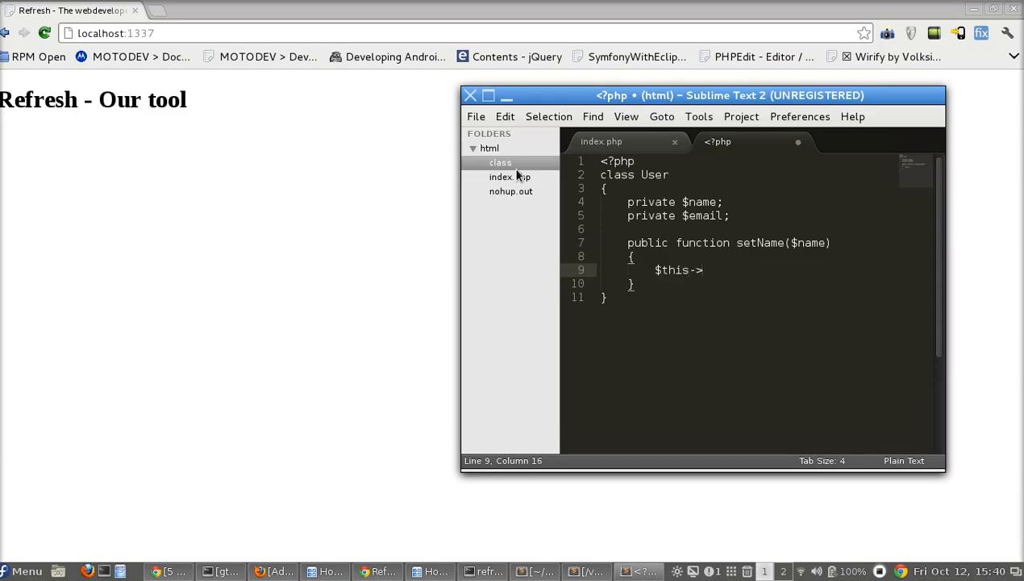
{"action": "type", "text": "name ="}
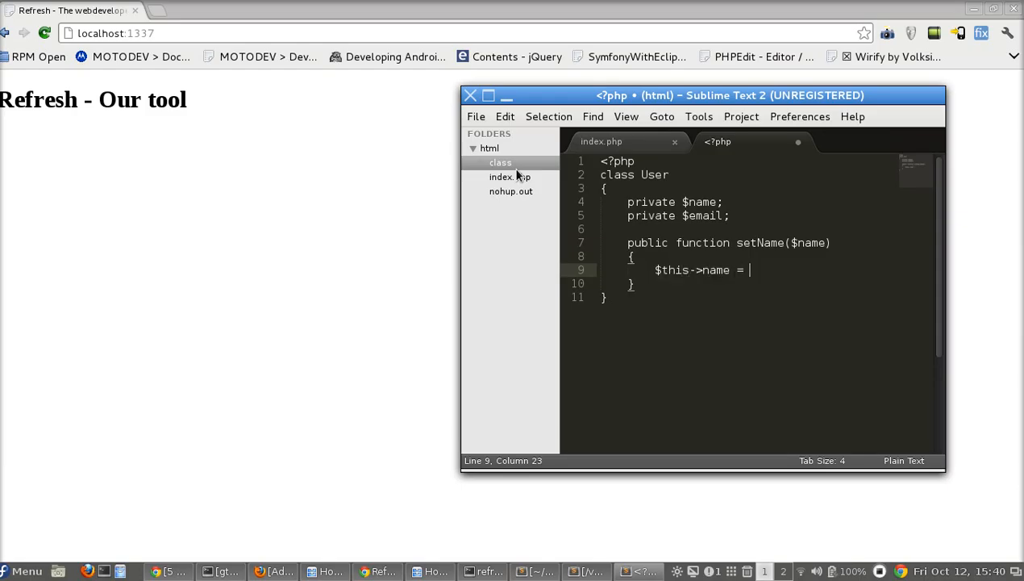
{"action": "type", "text": "filter_var()"}
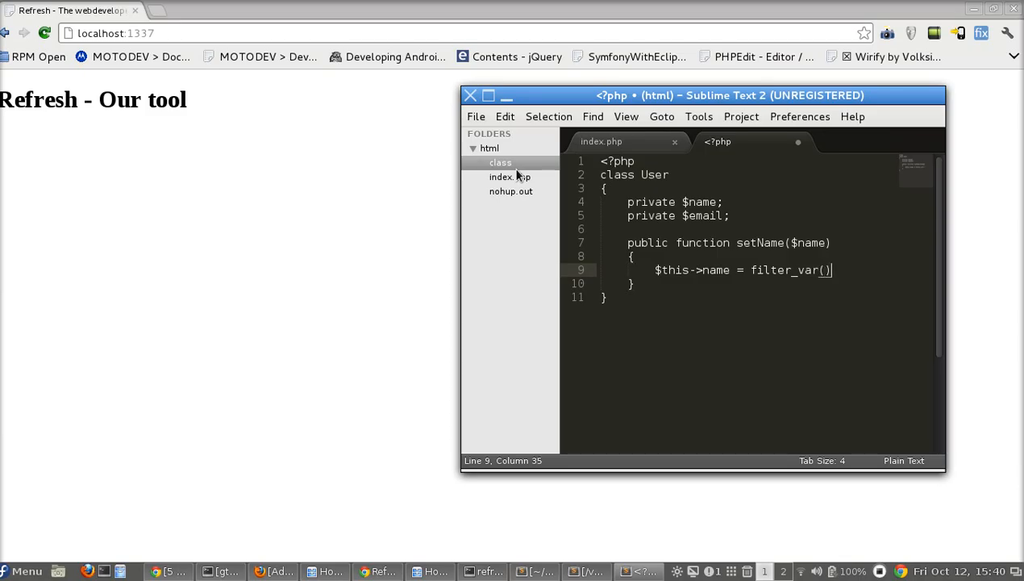
{"action": "type", "text": "$name, FILTER"}
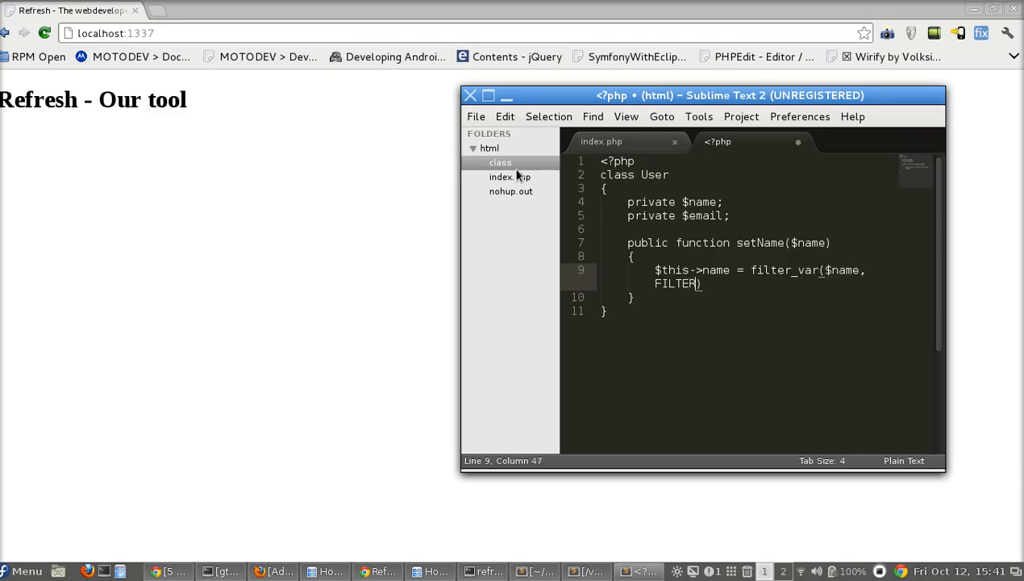
{"action": "type", "text": "_SANITIZE_STRING"}
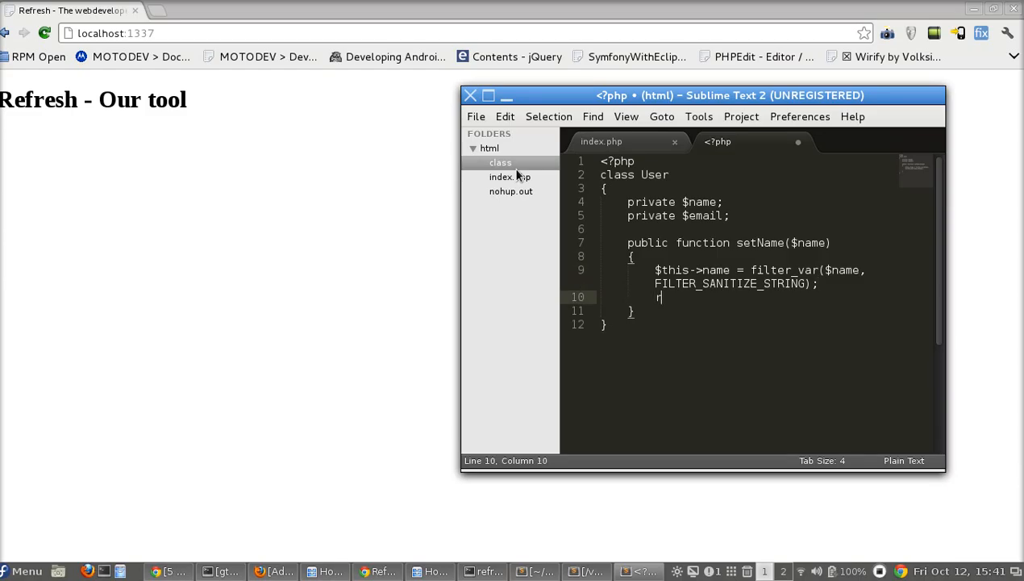
{"action": "type", "text": "eturn $th"}
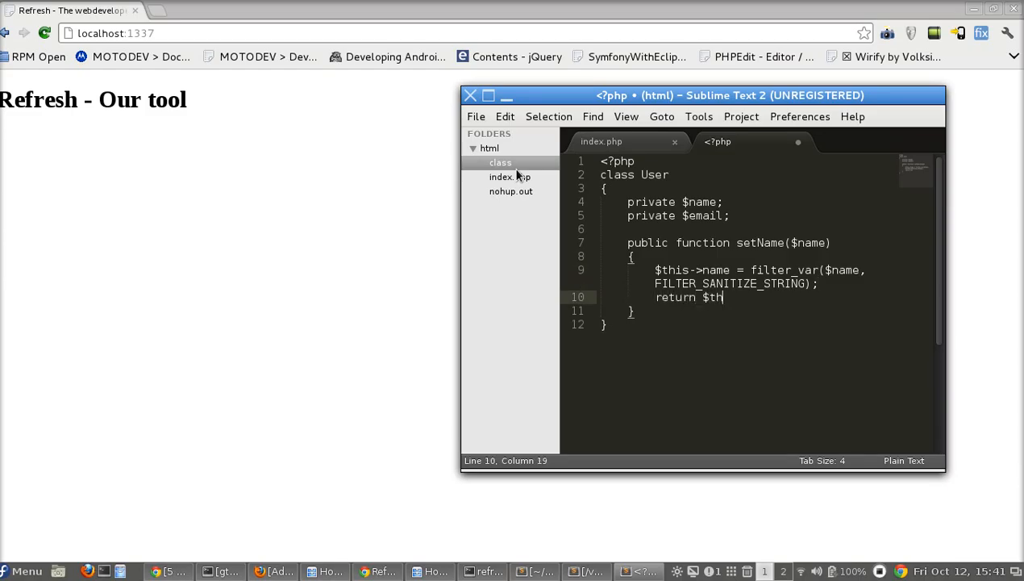
{"action": "type", "text": "is;"}
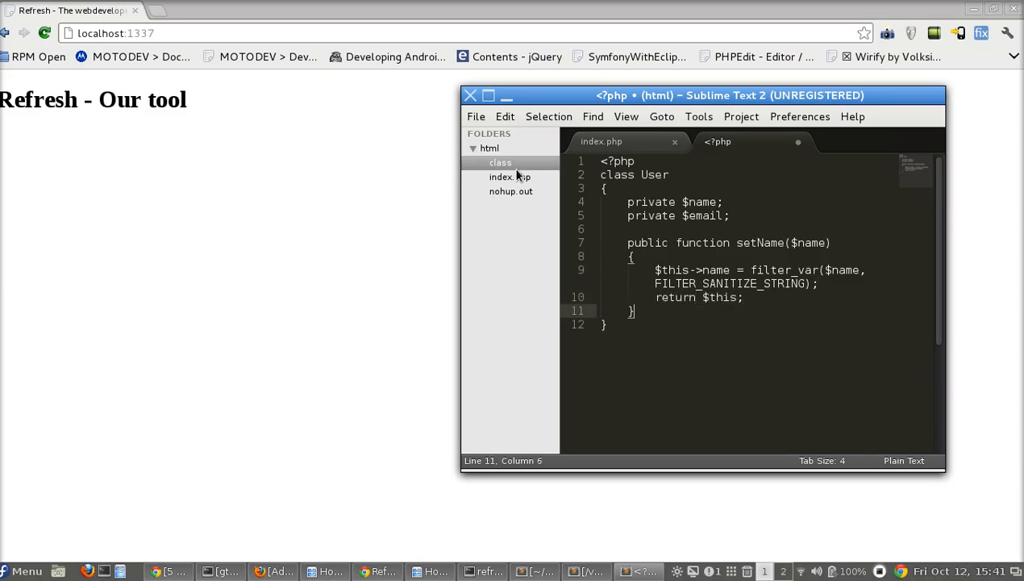
{"action": "type", "text": "pul"}
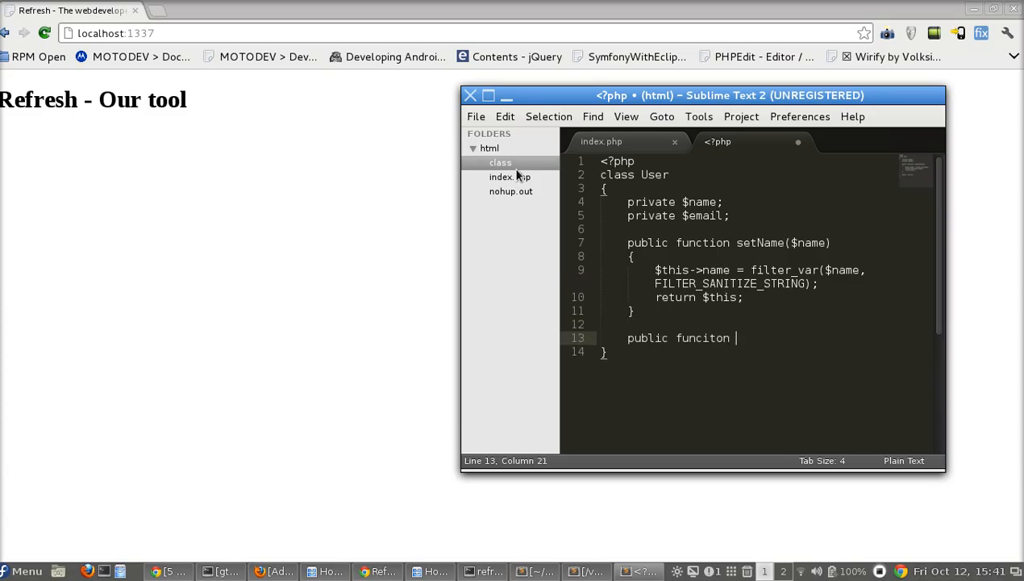
- Add setEmail($email) throwing an 'Invalid email' exception when filter_var validation fails
{"action": "type", "text": "setEmail()"}
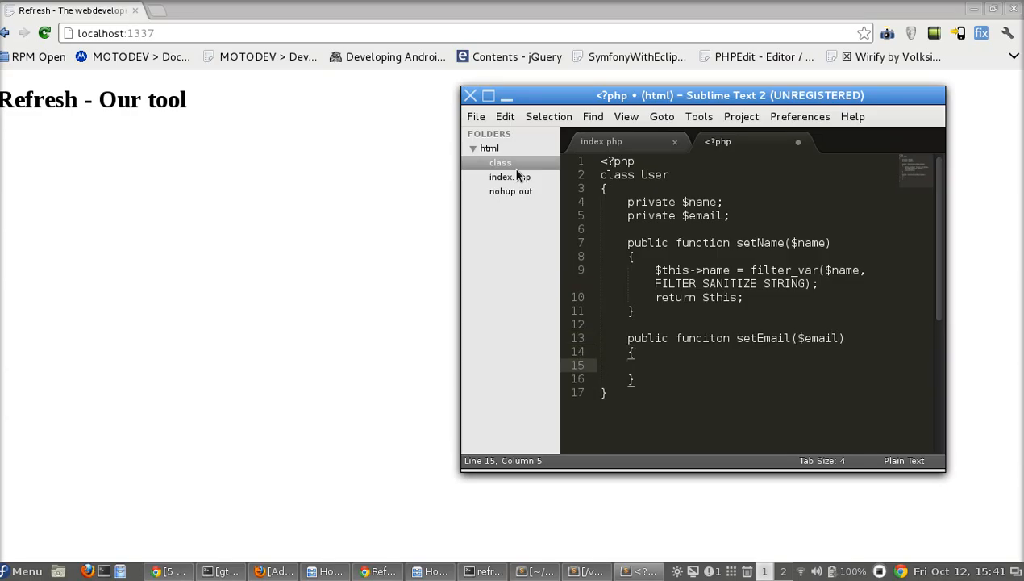
{"action": "type", "text": "if (filter_var($"}
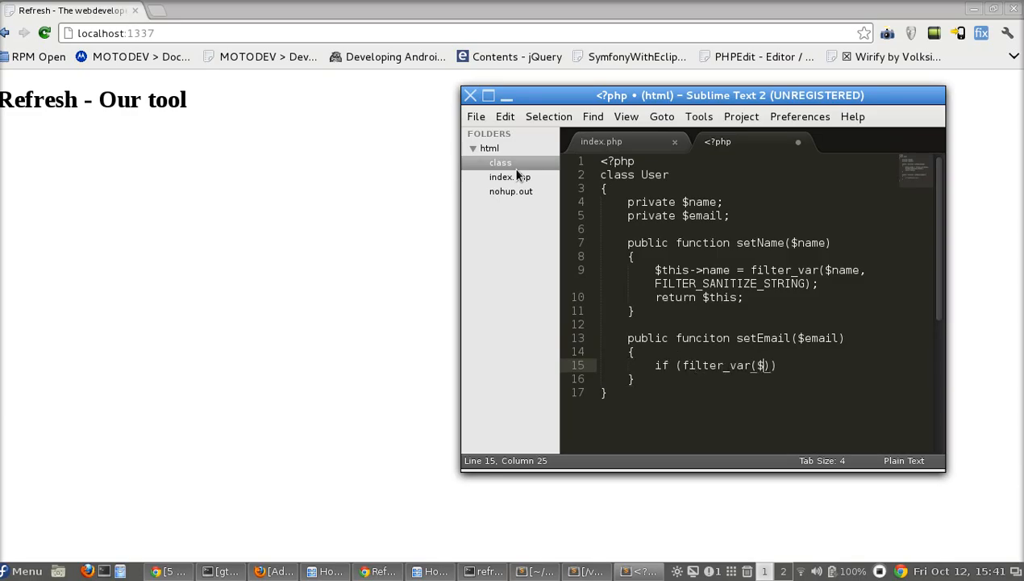
{"action": "type", "text": "email, FILTER_VALITE_EMAIL"}
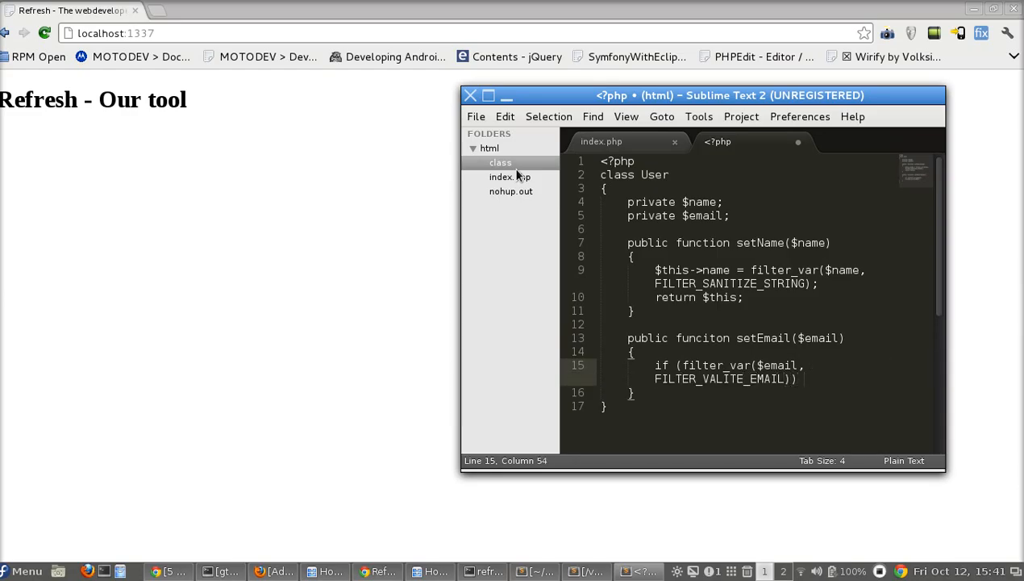
{"action": "left_click", "coordinate": [689, 365]}
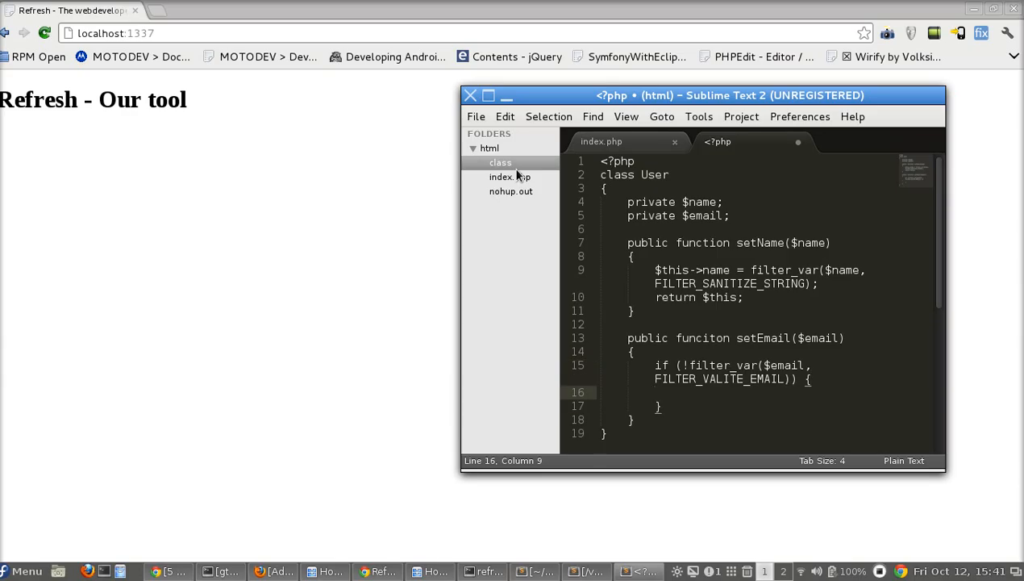
{"action": "type", "text": "throw new Exception('Invalid"}
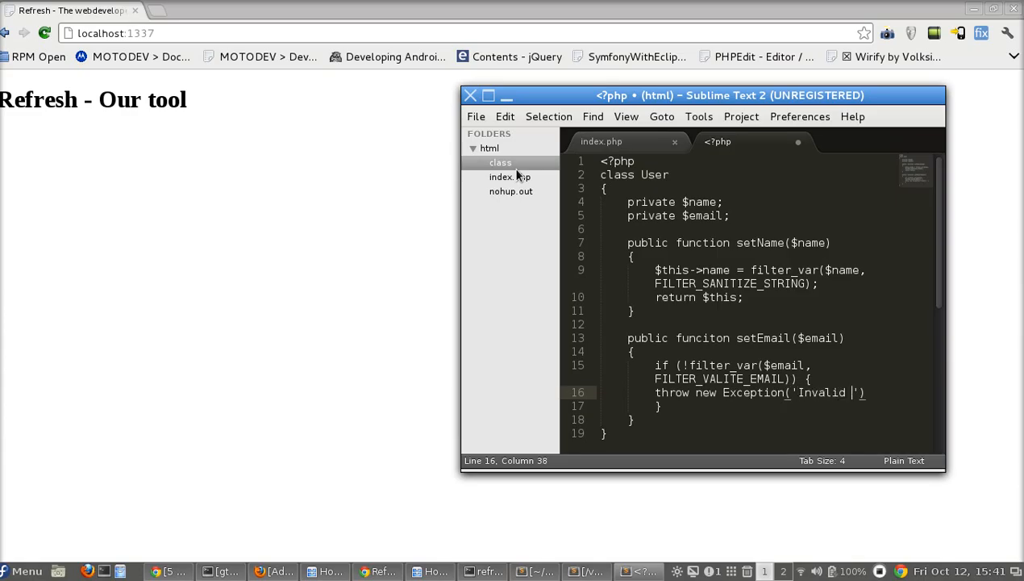
{"action": "type", "text": "email'"}
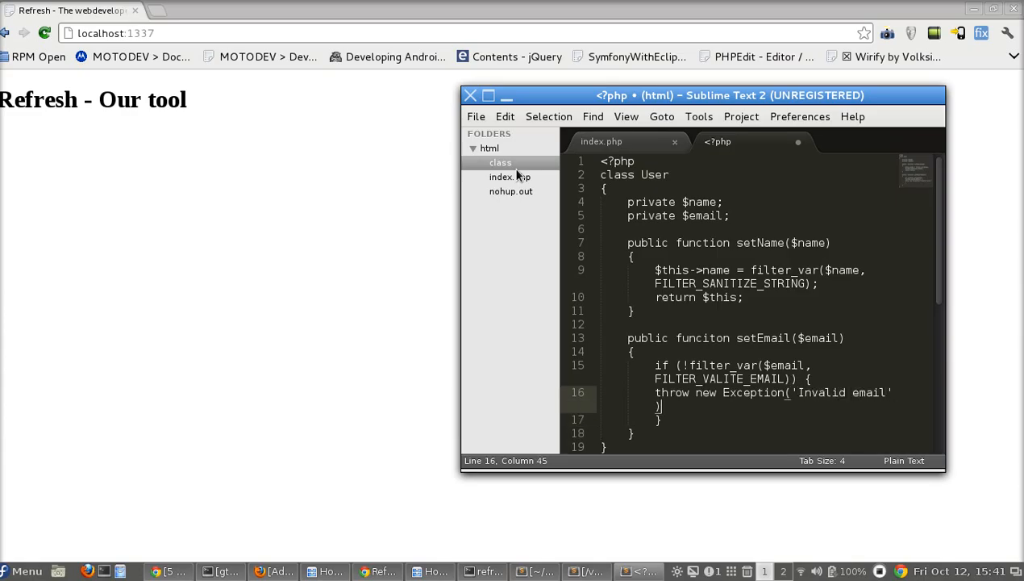
{"action": "type", "text": ";"}
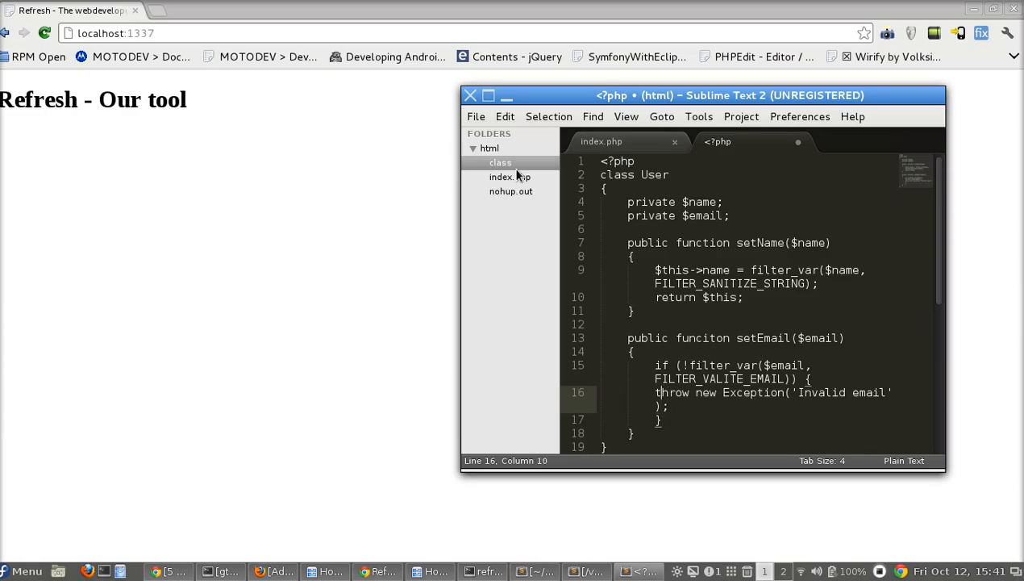
- Indent the throw line, then assign $this->email and return $this
{"action": "left_click_drag", "start_coordinate": [655, 378], "coordinate": [668, 405]}
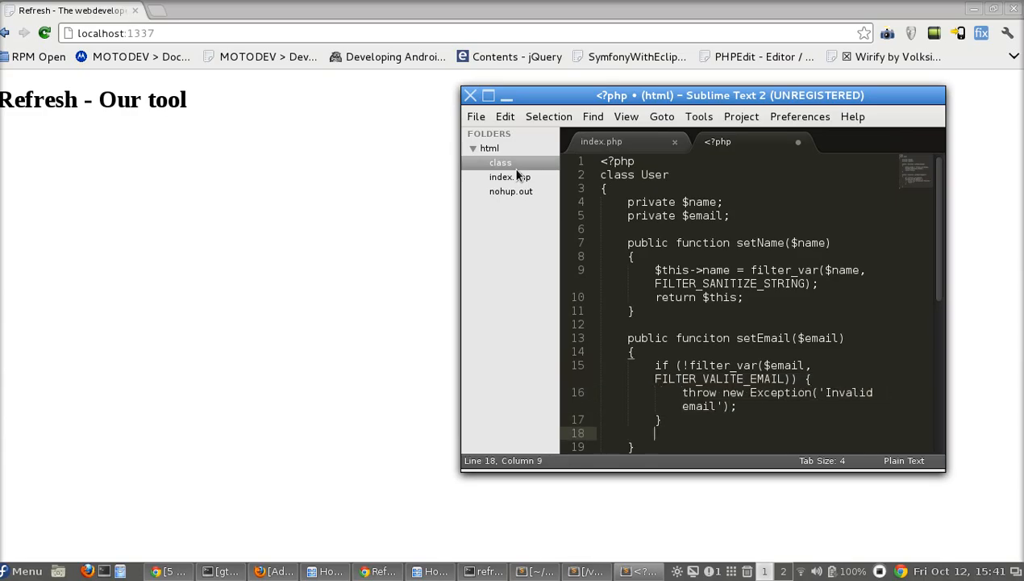
{"action": "type", "text": "$this-<"}
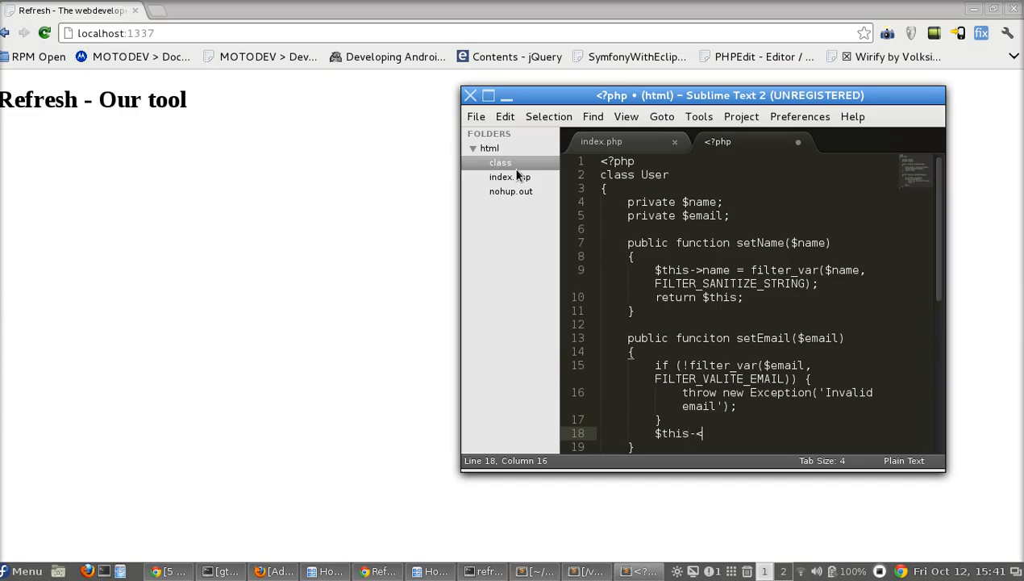
{"action": "type", "text": ">email ="}
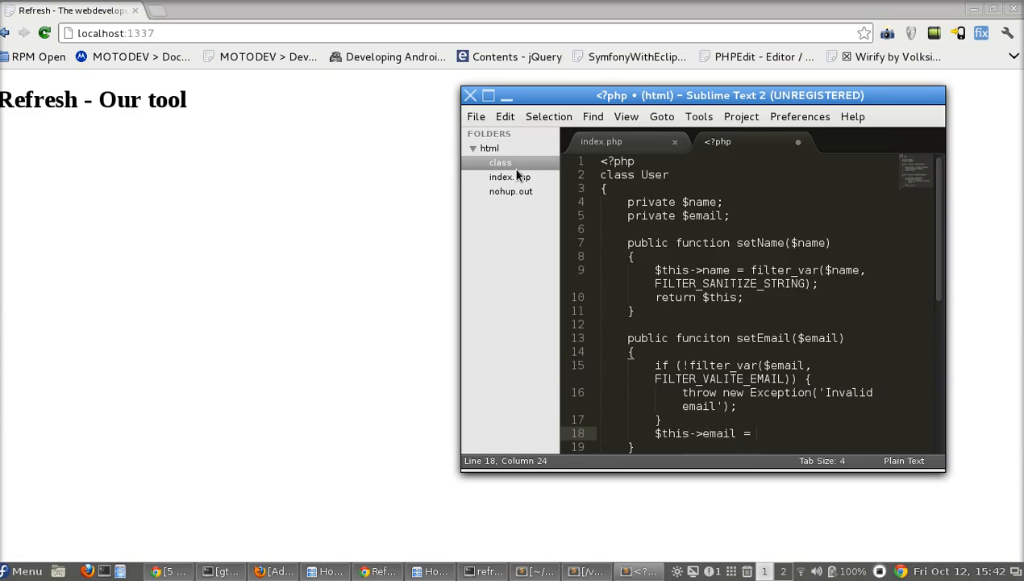
{"action": "type", "text": "$email;"}
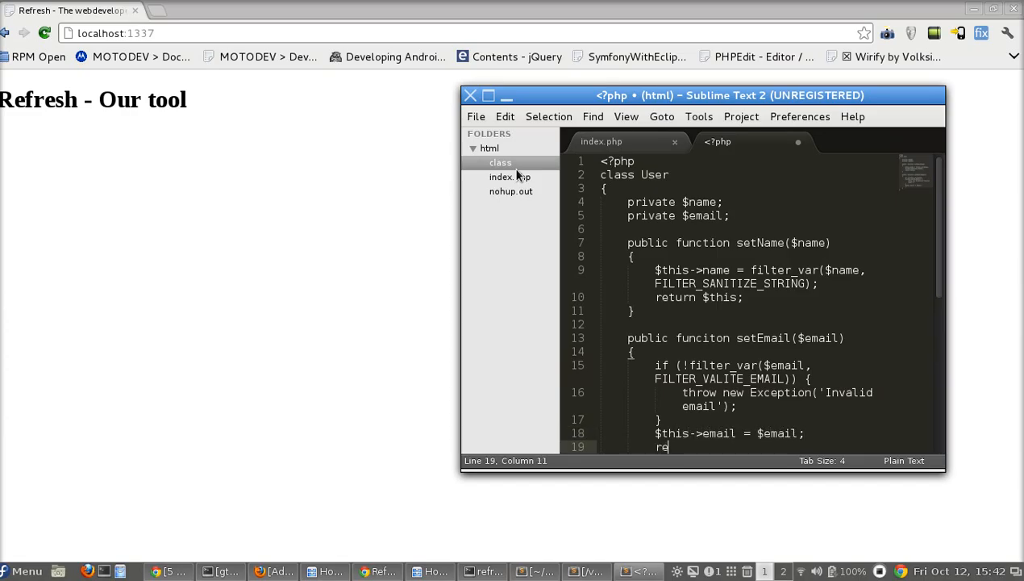
{"action": "type", "text": "turn $this;"}
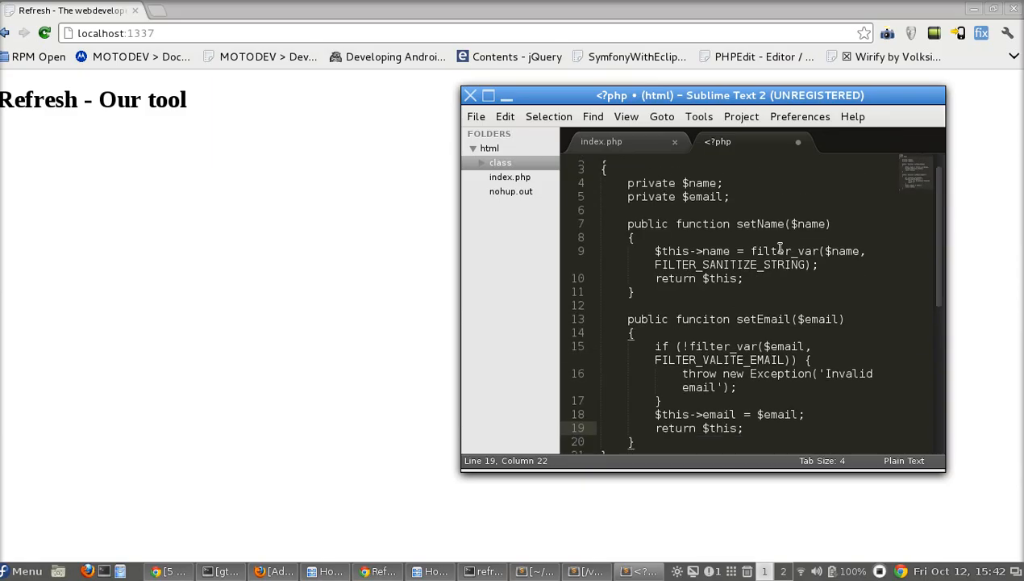
- Add __toString returning "Name: {$this->name}, Email: {$this->email}" and save as class/User.php
{"action": "type", "text": "public"}
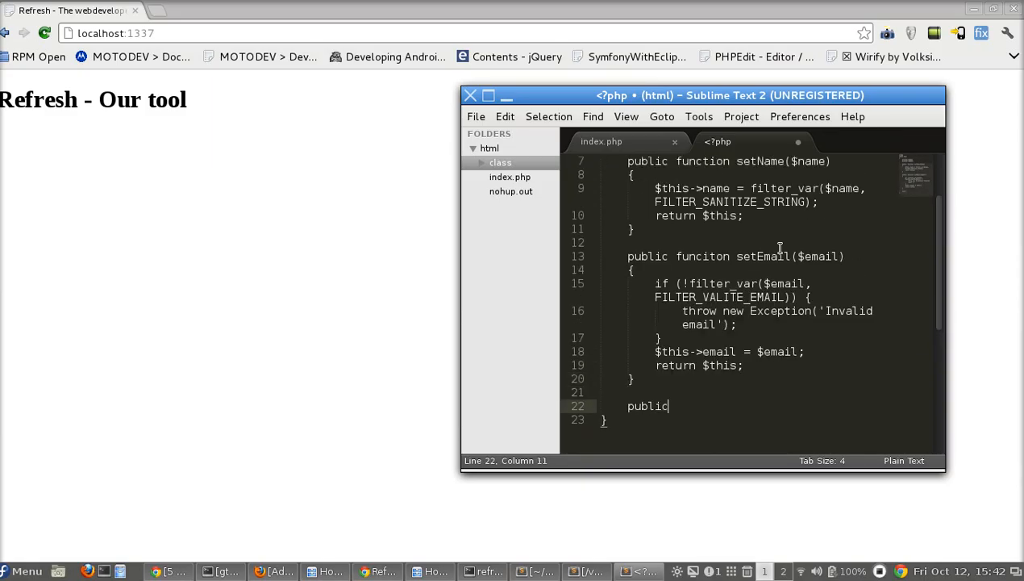
{"action": "type", "text": "function __toString("}
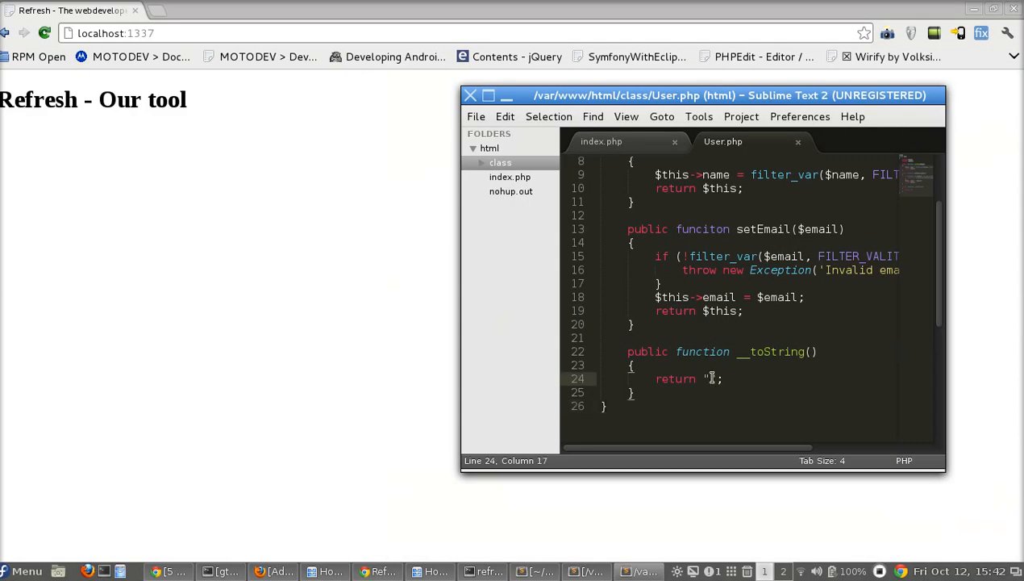
{"action": "type", "text": "name:{"}
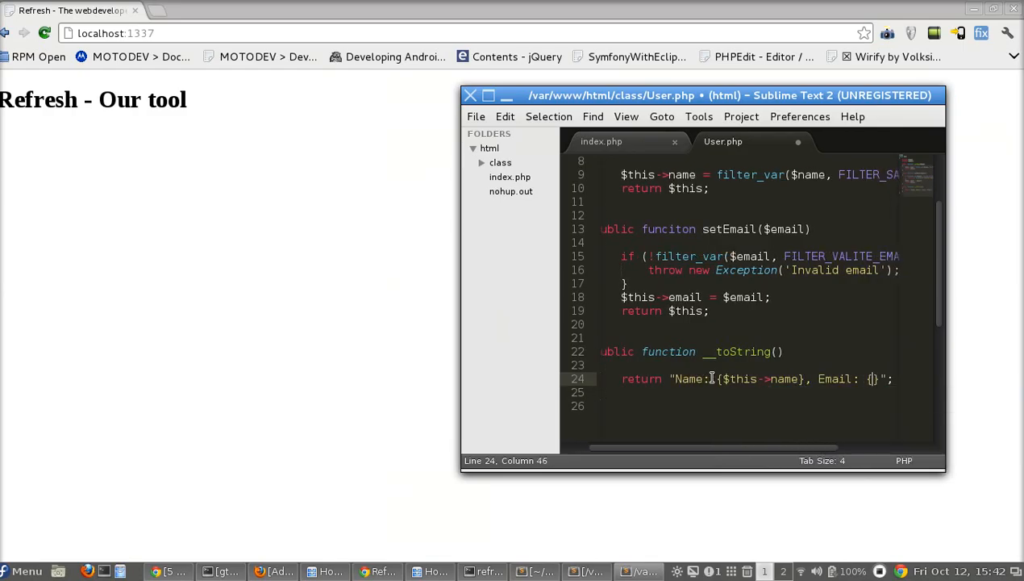
{"action": "type", "text": "$this->email"}
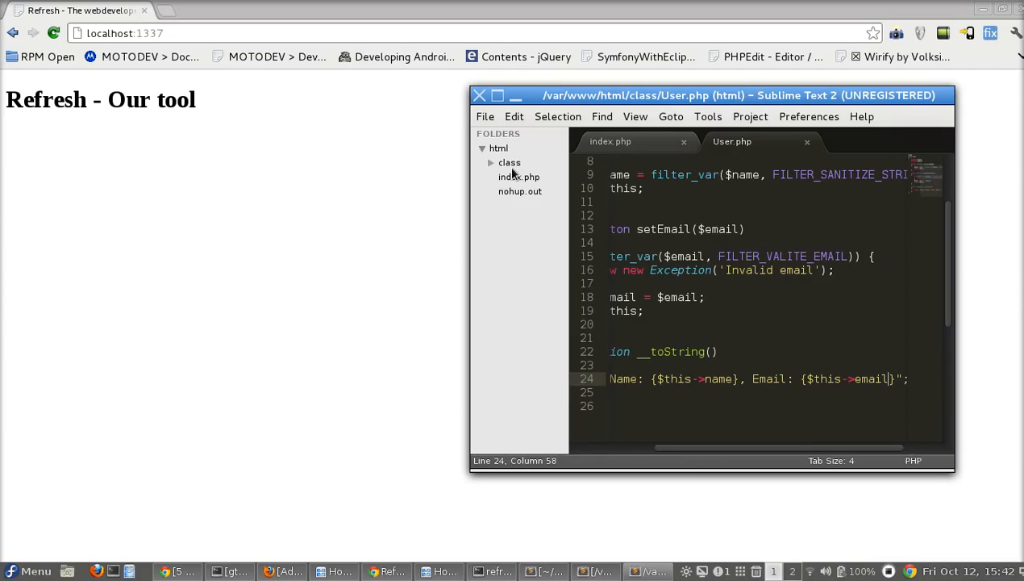
- In index.php, open a PHP block that requires User.php
{"action": "left_click", "coordinate": [611, 141]}
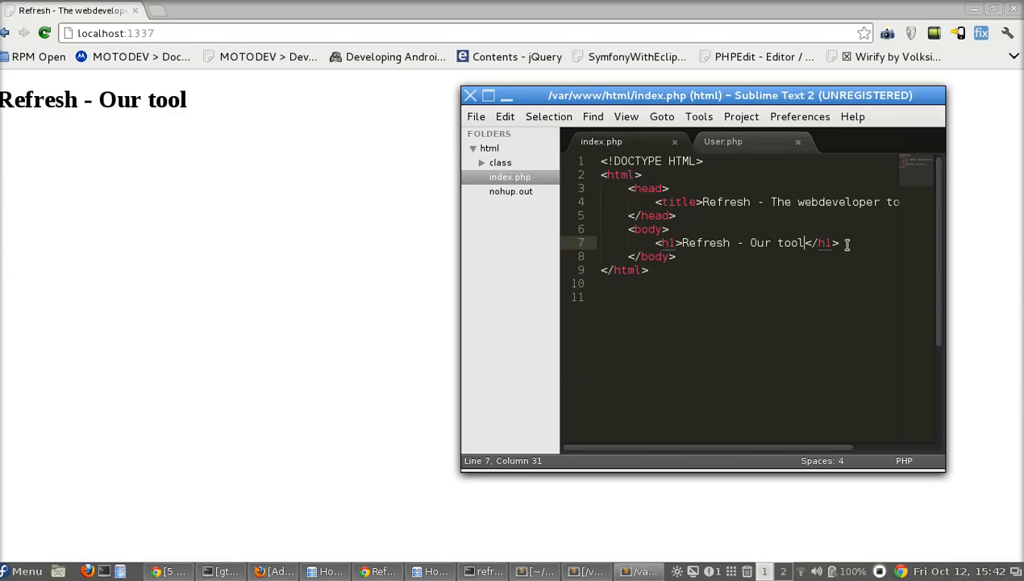
{"action": "type", "text": "<?php"}
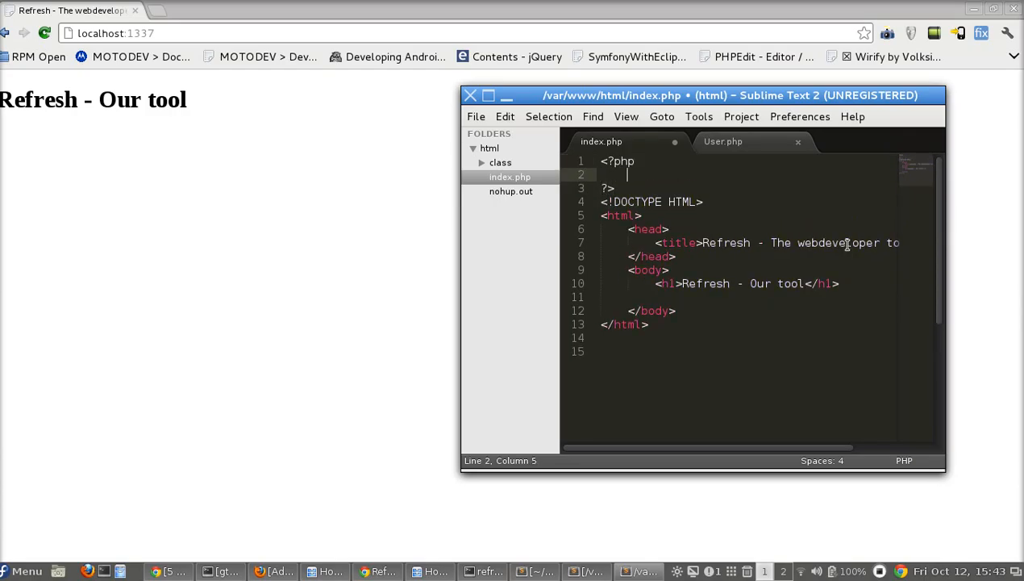
{"action": "type", "text": "require_once 'class/"}
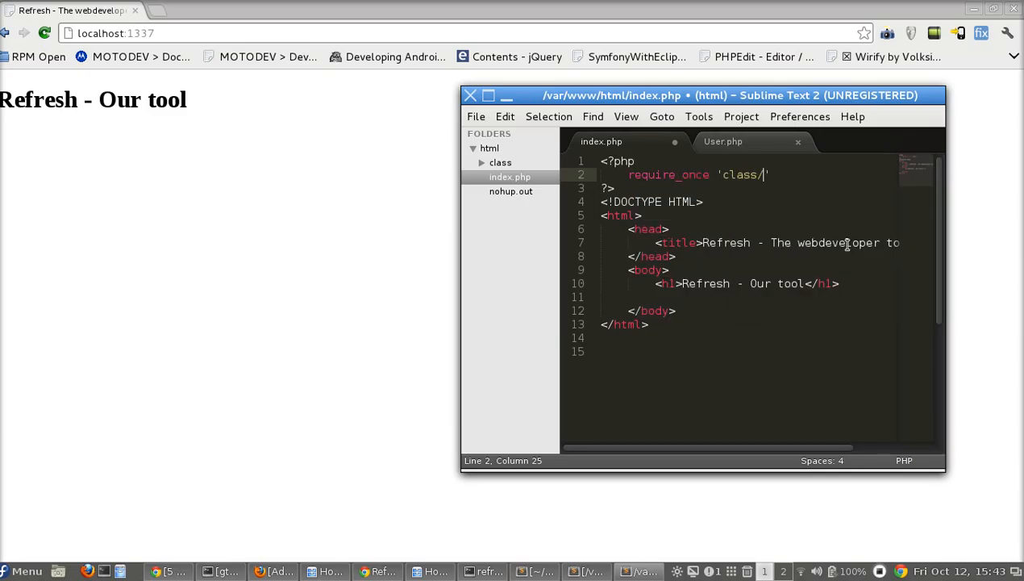
{"action": "type", "text": "User.php'"}
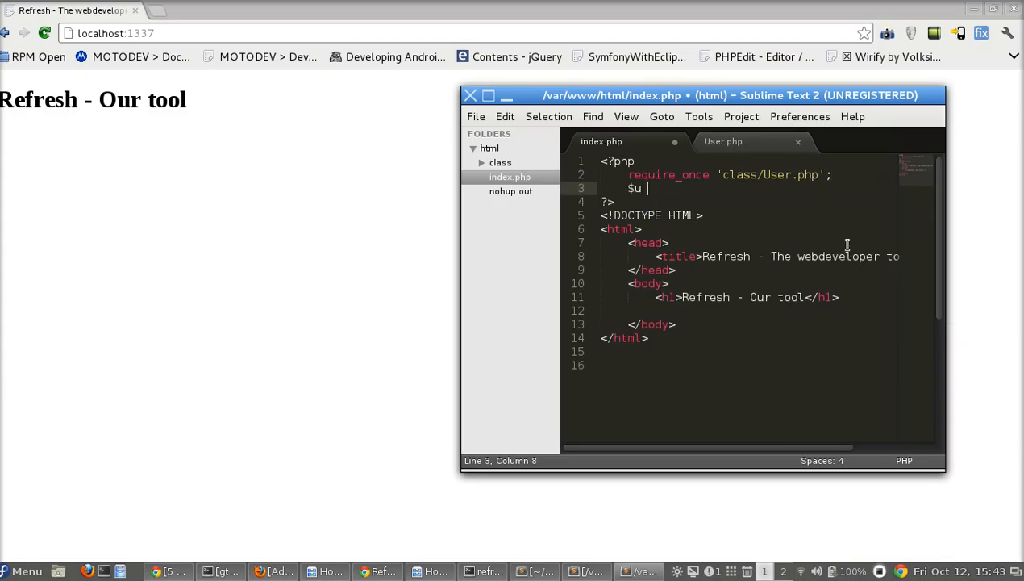
- Create $u = new User and chain setName('Kinn')->setEmail('adsasdasd')
{"action": "type", "text": "= new User;"}
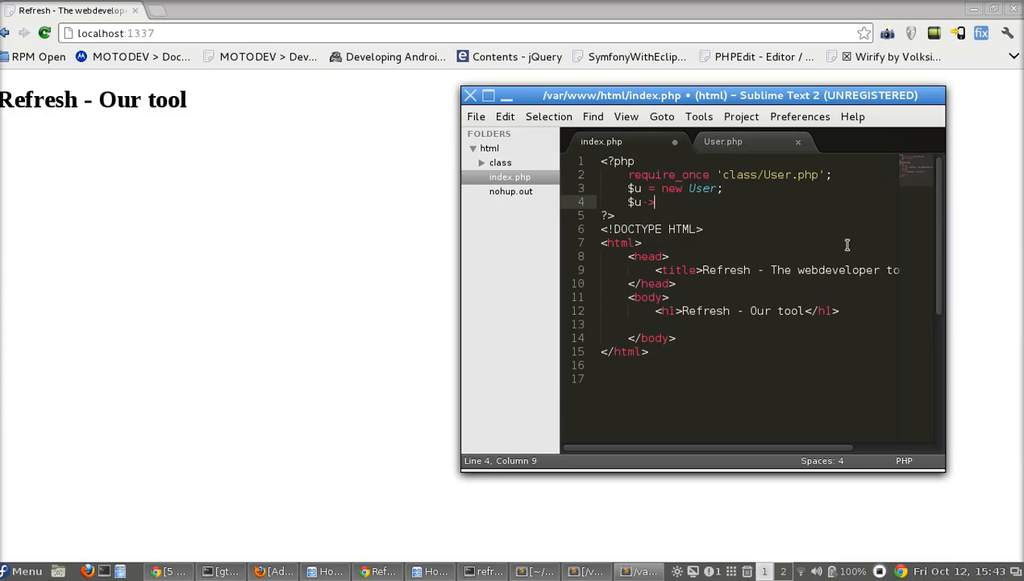
{"action": "type", "text": "setNam()"}
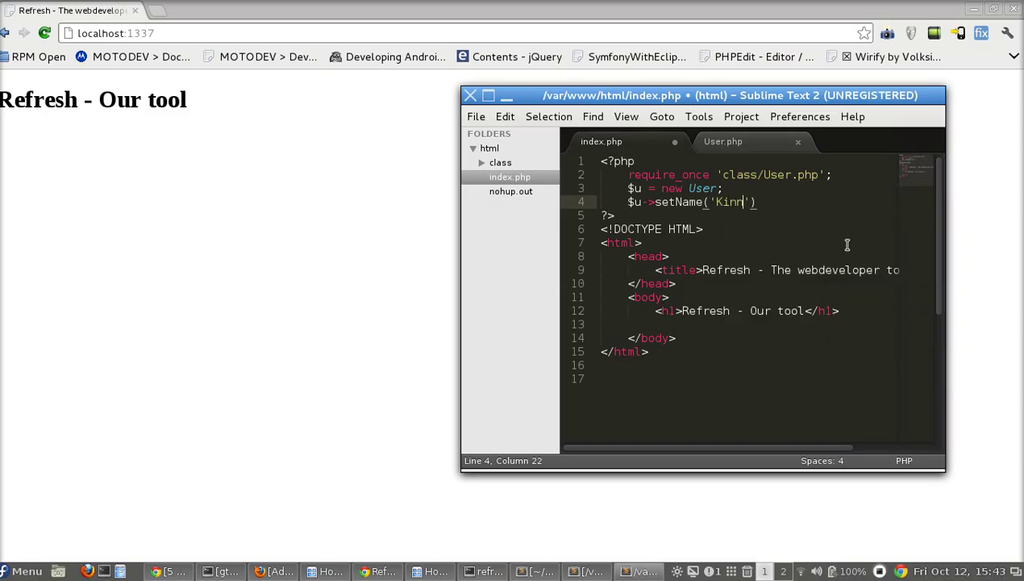
{"action": "type", "text": ";"}
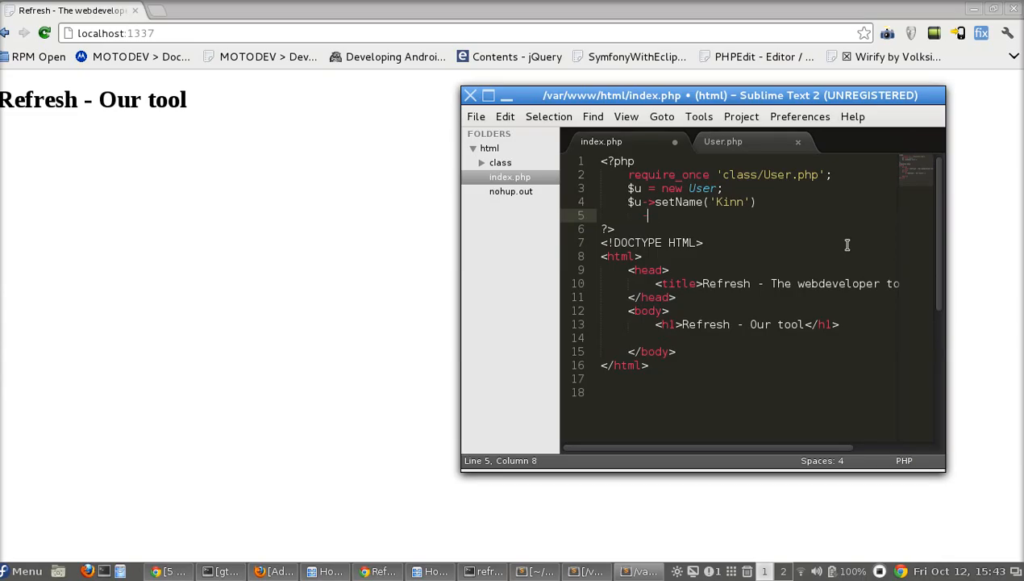
{"action": "type", "text": "->setEmail"}
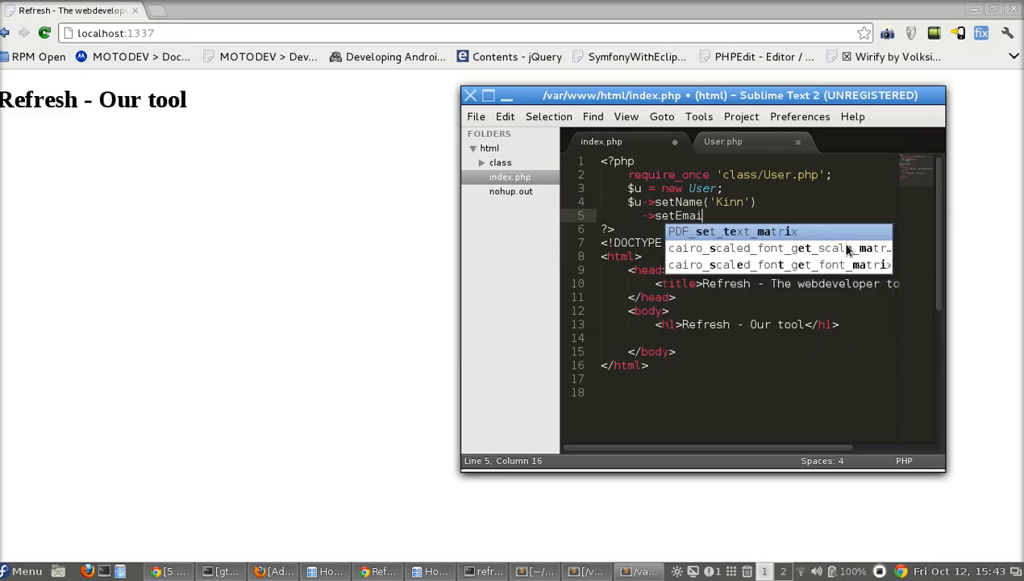
{"action": "type", "text": "();"}
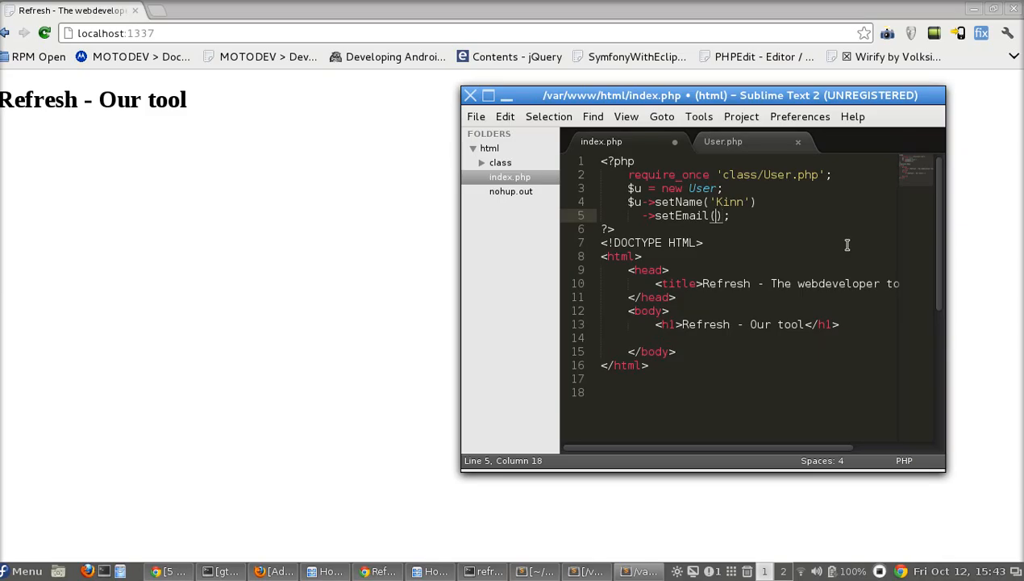
{"action": "type", "text": "'"}
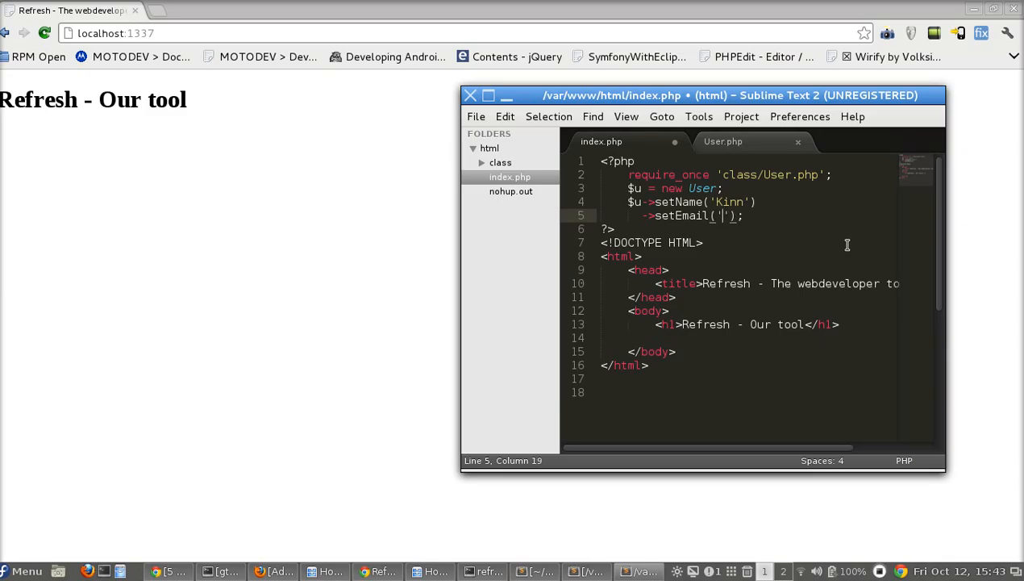
{"action": "type", "text": "'"}
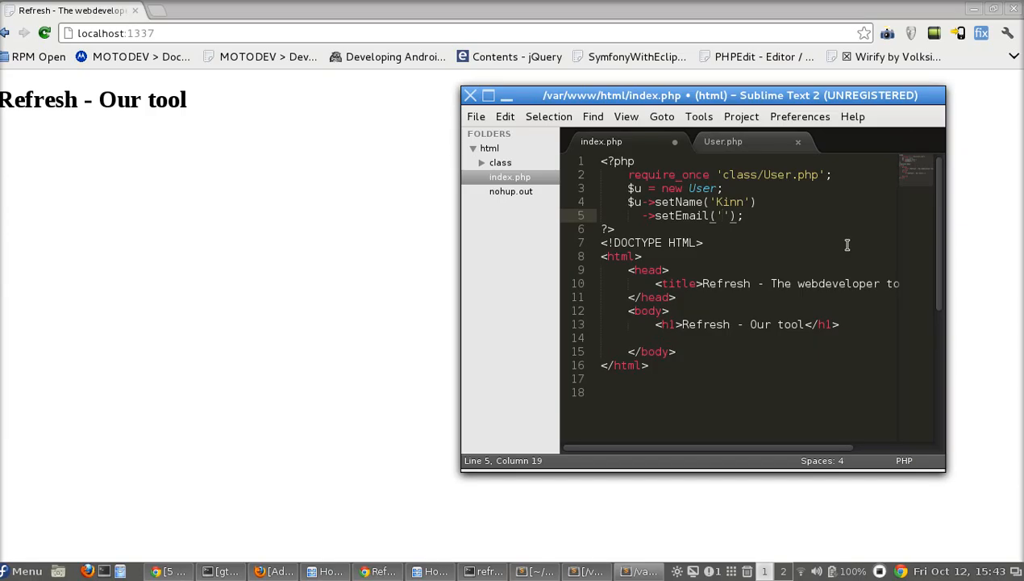
{"action": "type", "text": "adsasdasd"}
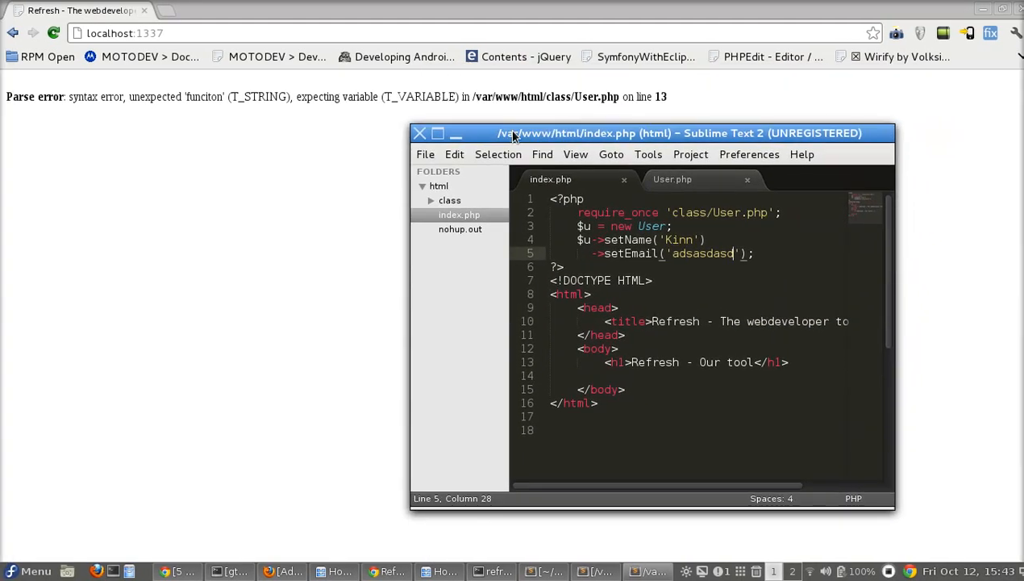
- Correct 'funciton' to 'function' on line 13 of User.php and save
{"action": "left_click", "coordinate": [672, 179]}
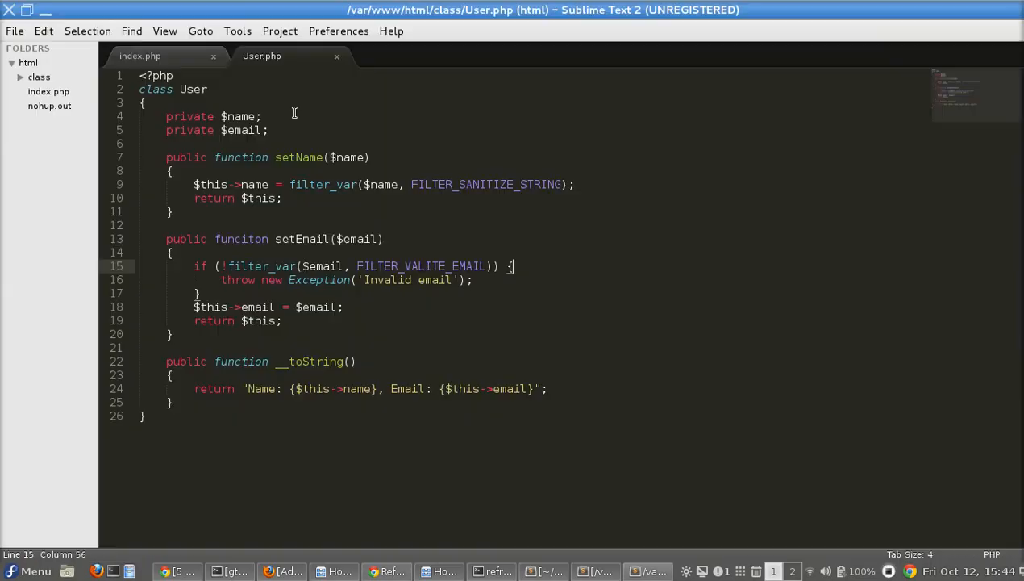
{"action": "mouse_move", "coordinate": [484, 219]}
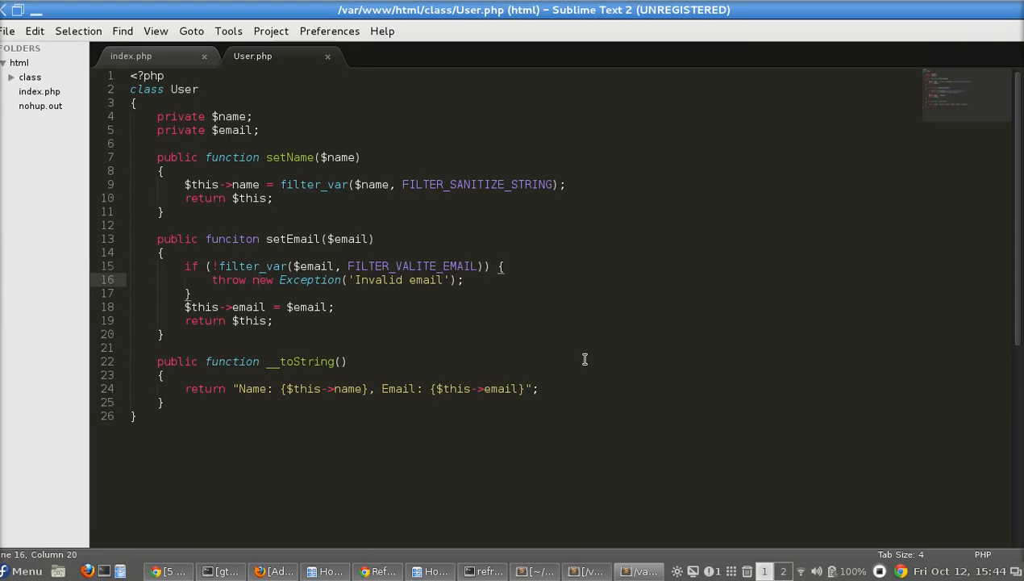
{"action": "left_click", "coordinate": [253, 266]}
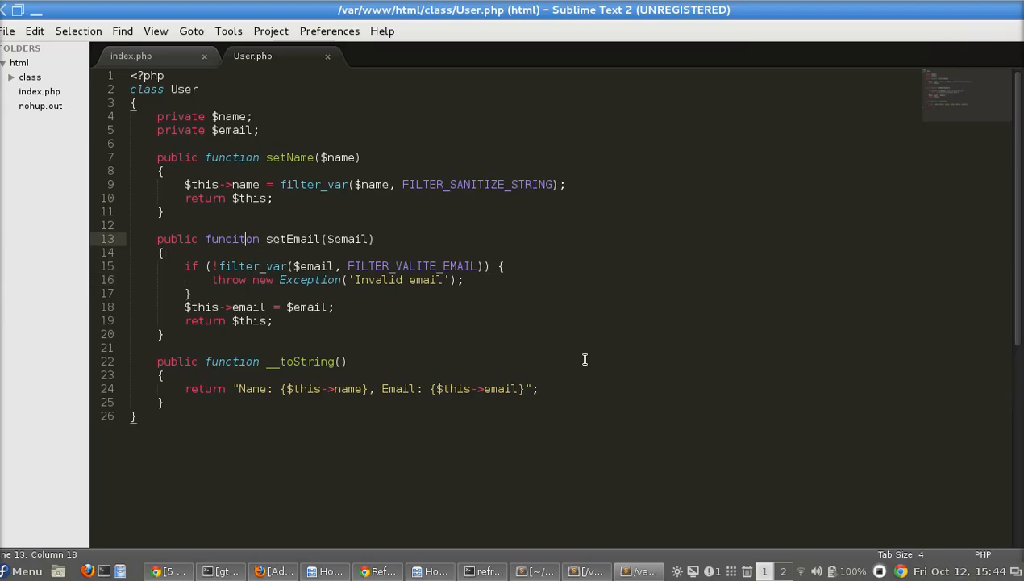
{"action": "key", "text": "ctrl+s"}
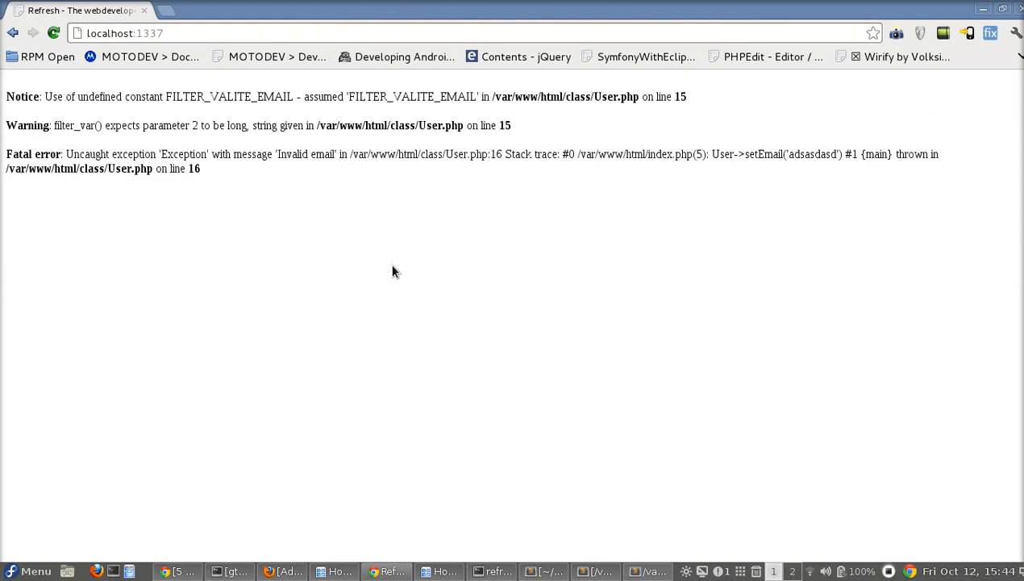
- Correct the email filter constant in User.php to FILTER_VALIDATE_EMAIL
{"action": "left_click", "coordinate": [636, 570]}
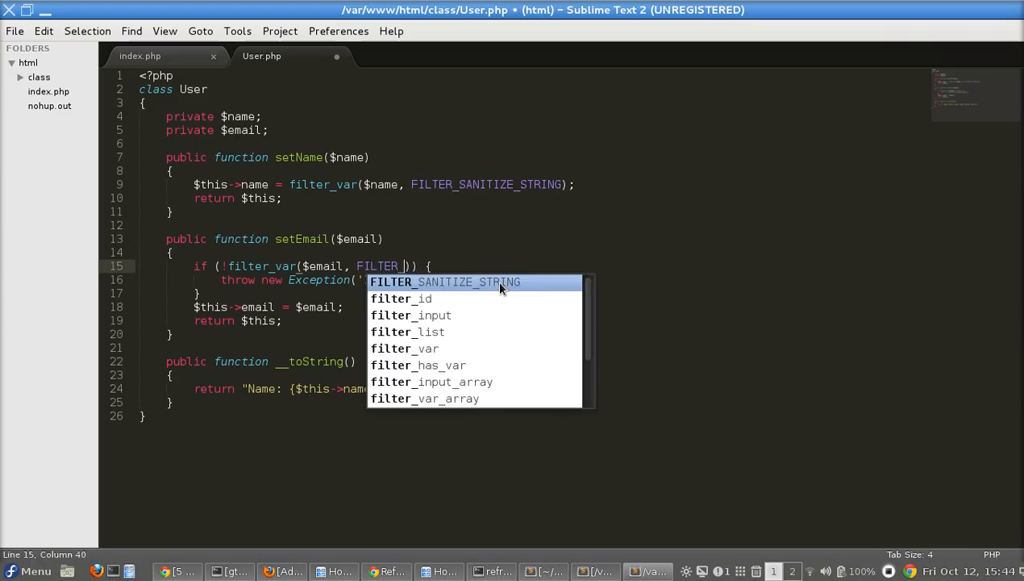
{"action": "type", "text": "FILTER_VALIDATE_EMAIL"}
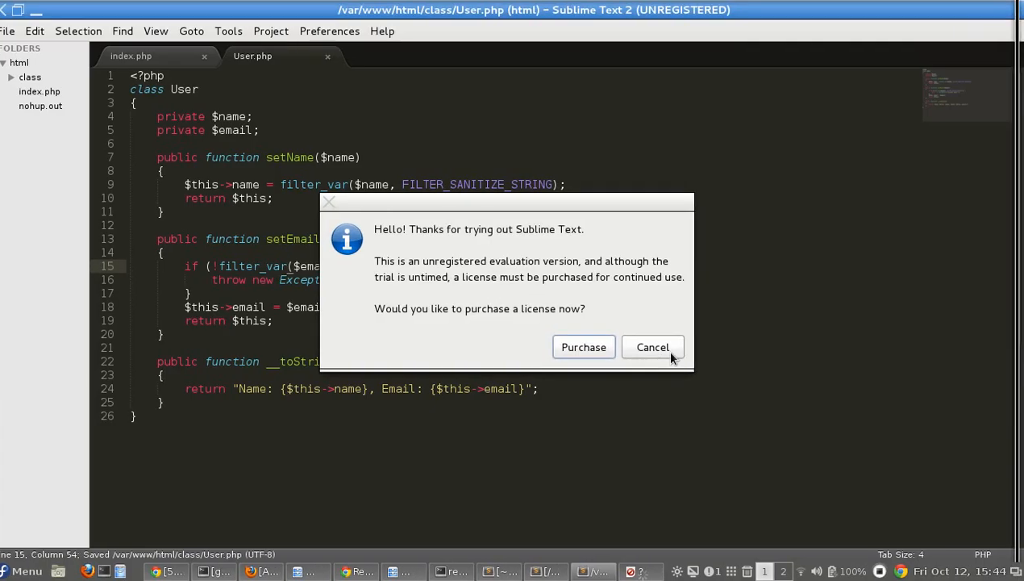
{"action": "mouse_move", "coordinate": [595, 549]}
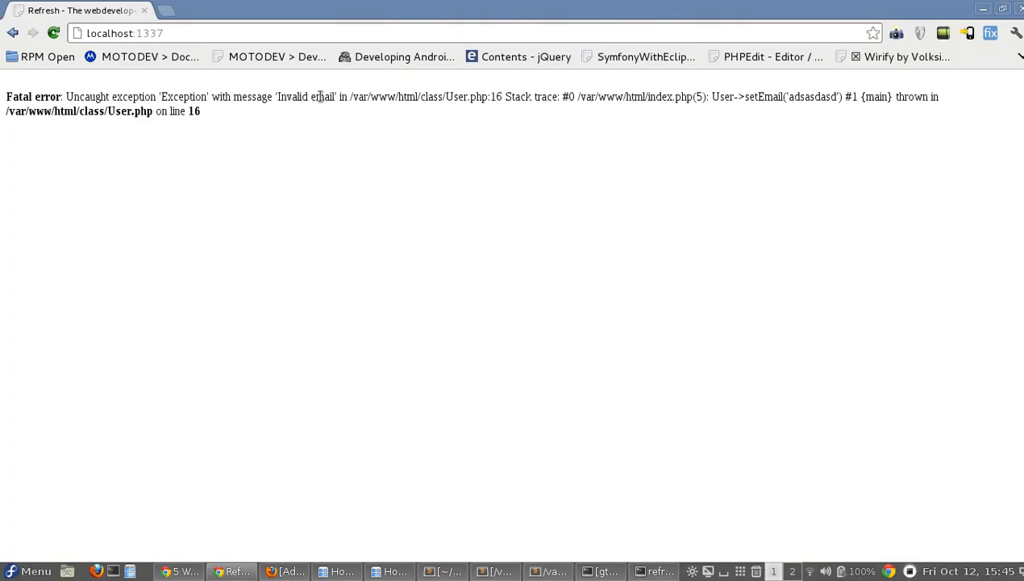
{"action": "key", "text": "alt+tab"}
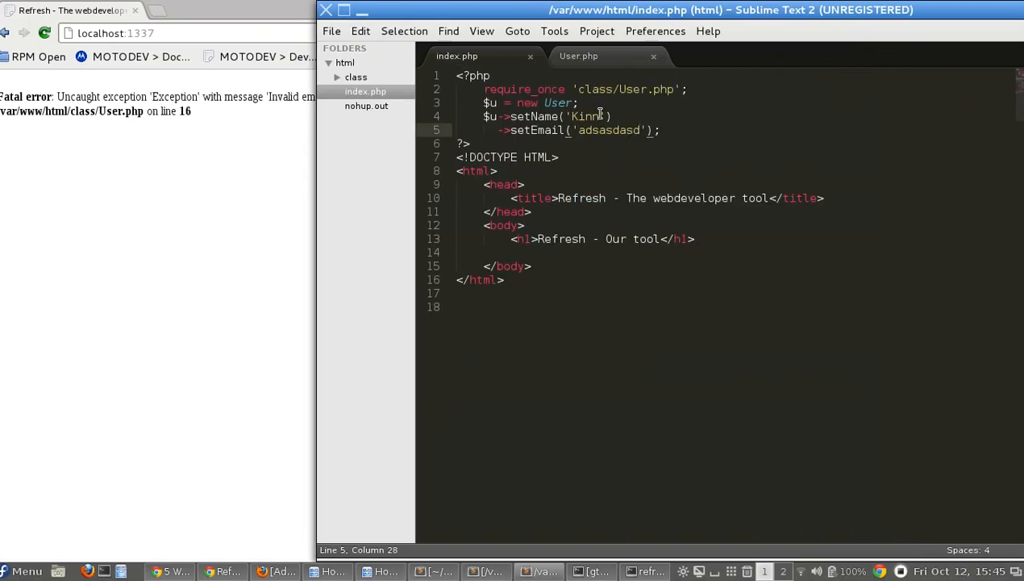
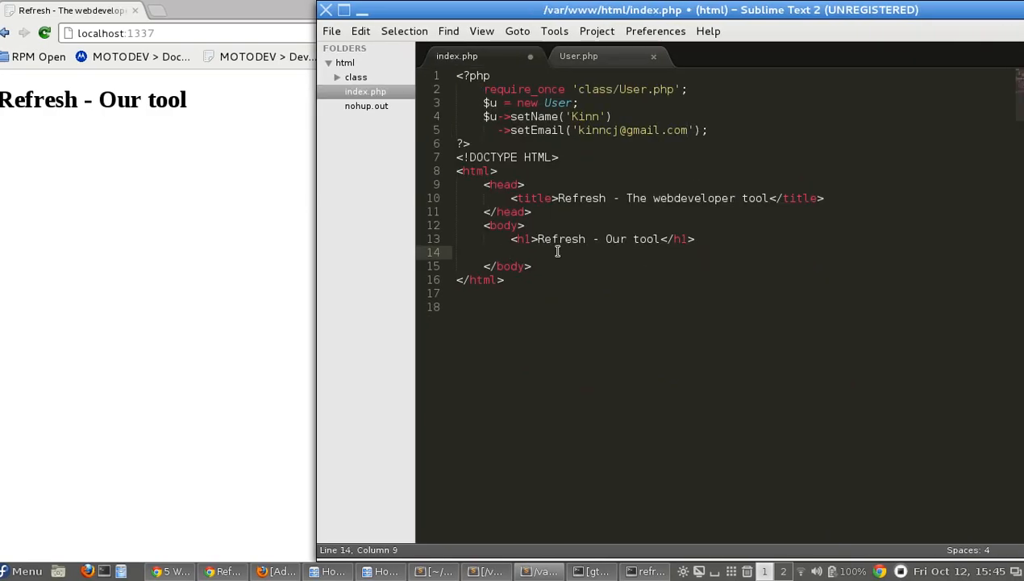
{"action": "type", "text": "<?php echo $"}
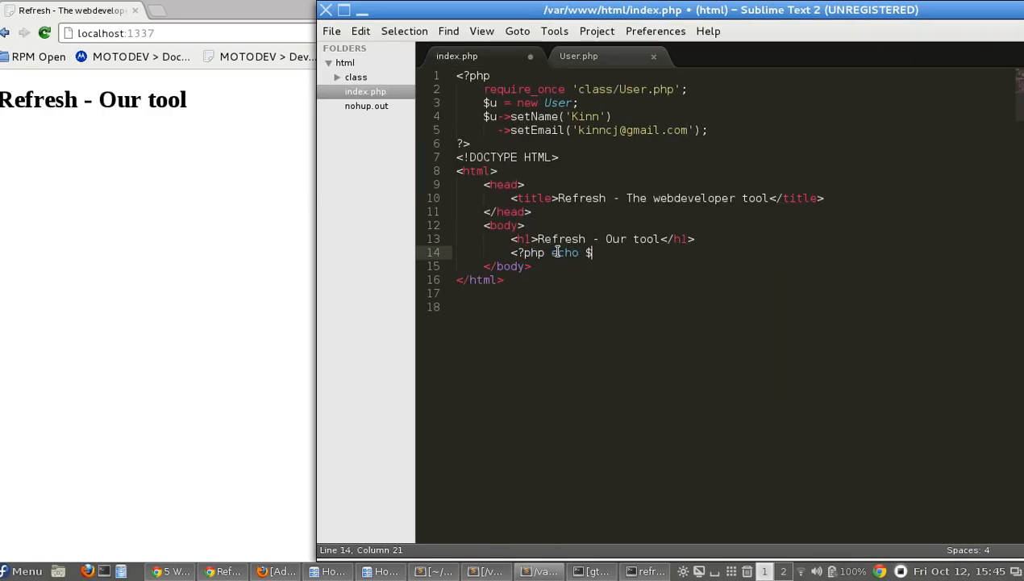
{"action": "type", "text": "u;?>"}
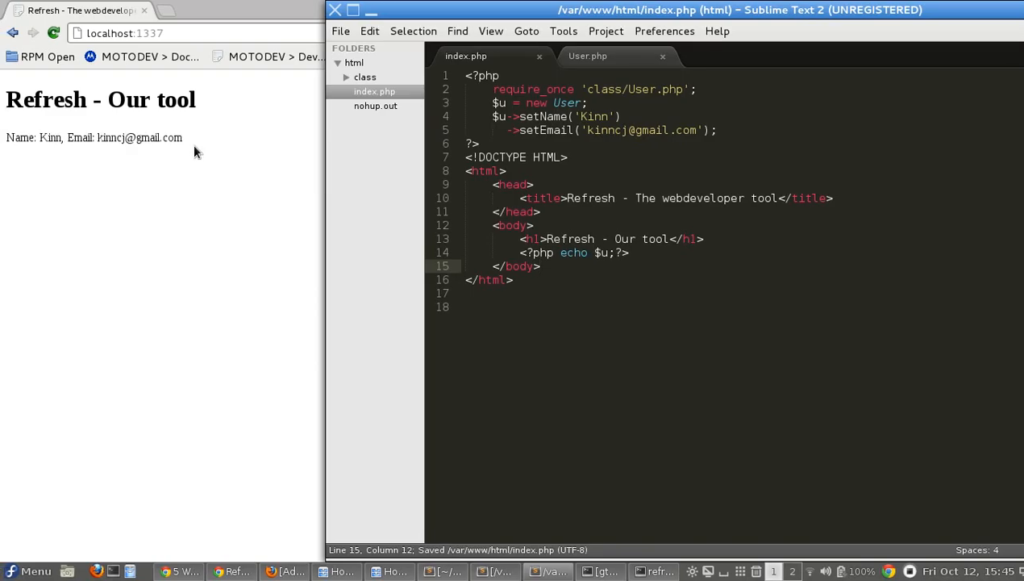
- Append ' - :D' to User.php's __toString output and return to the index.php tab
{"action": "left_click", "coordinate": [588, 57]}
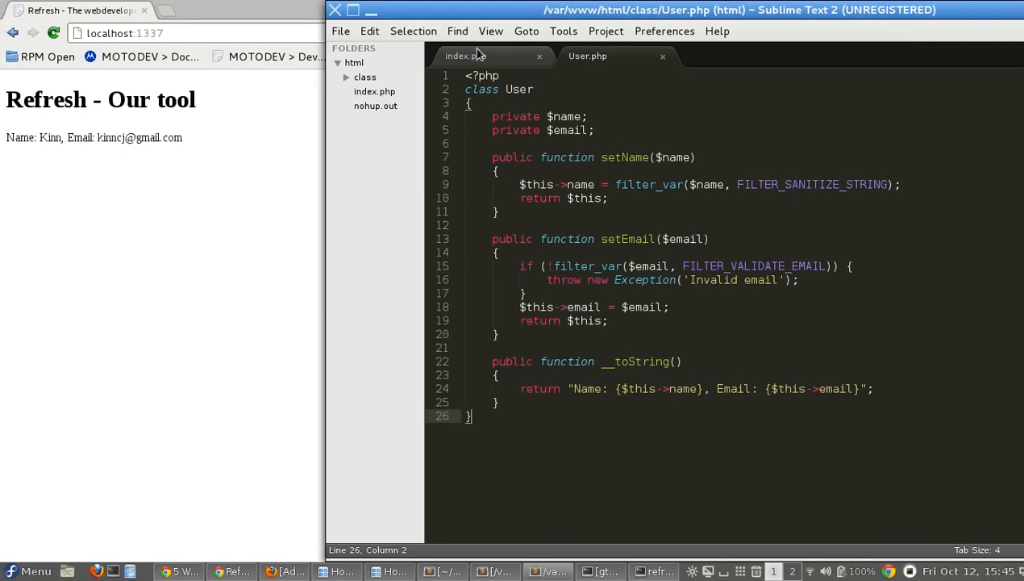
{"action": "left_click", "coordinate": [467, 56]}
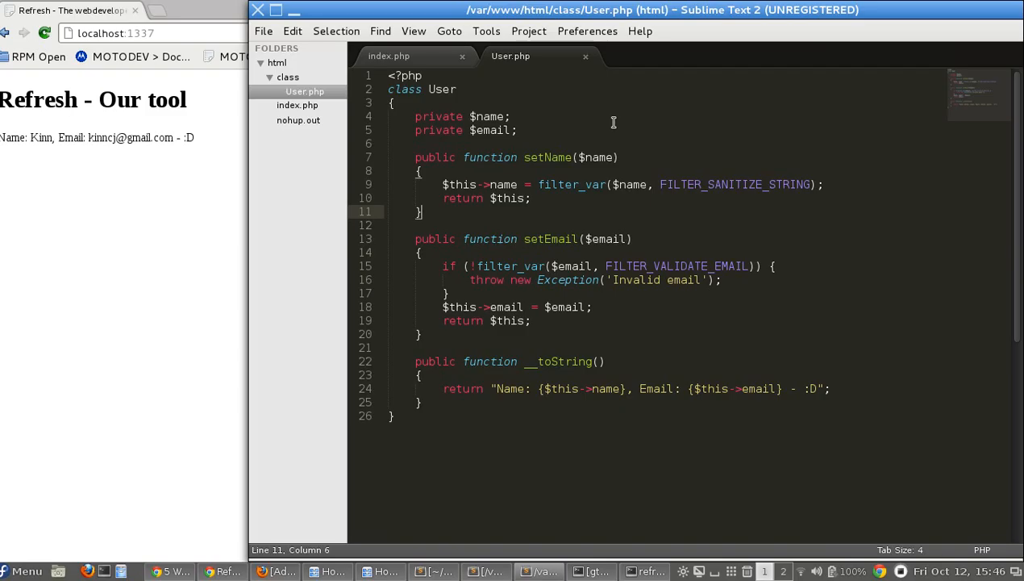
{"action": "left_click", "coordinate": [391, 57]}
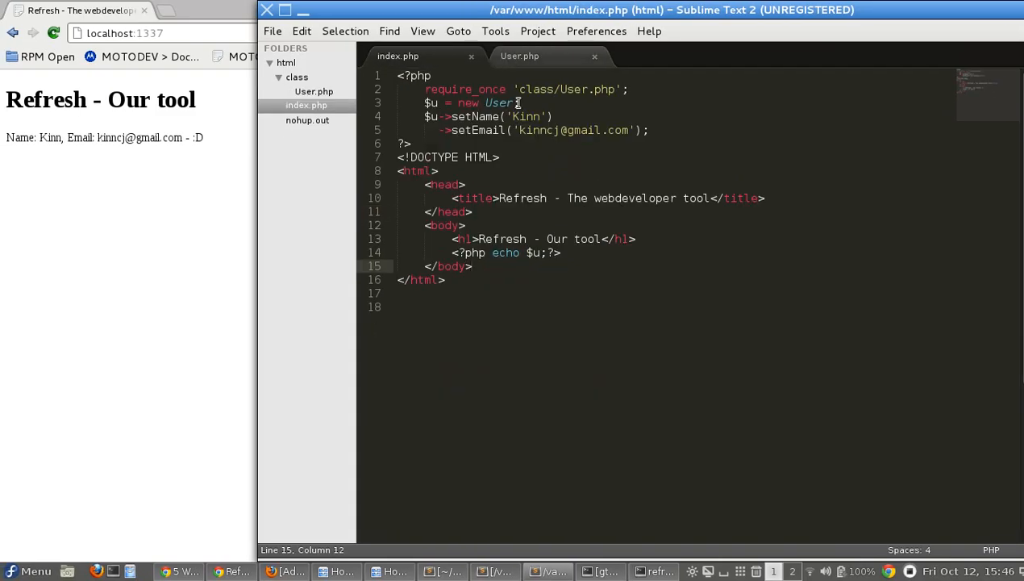